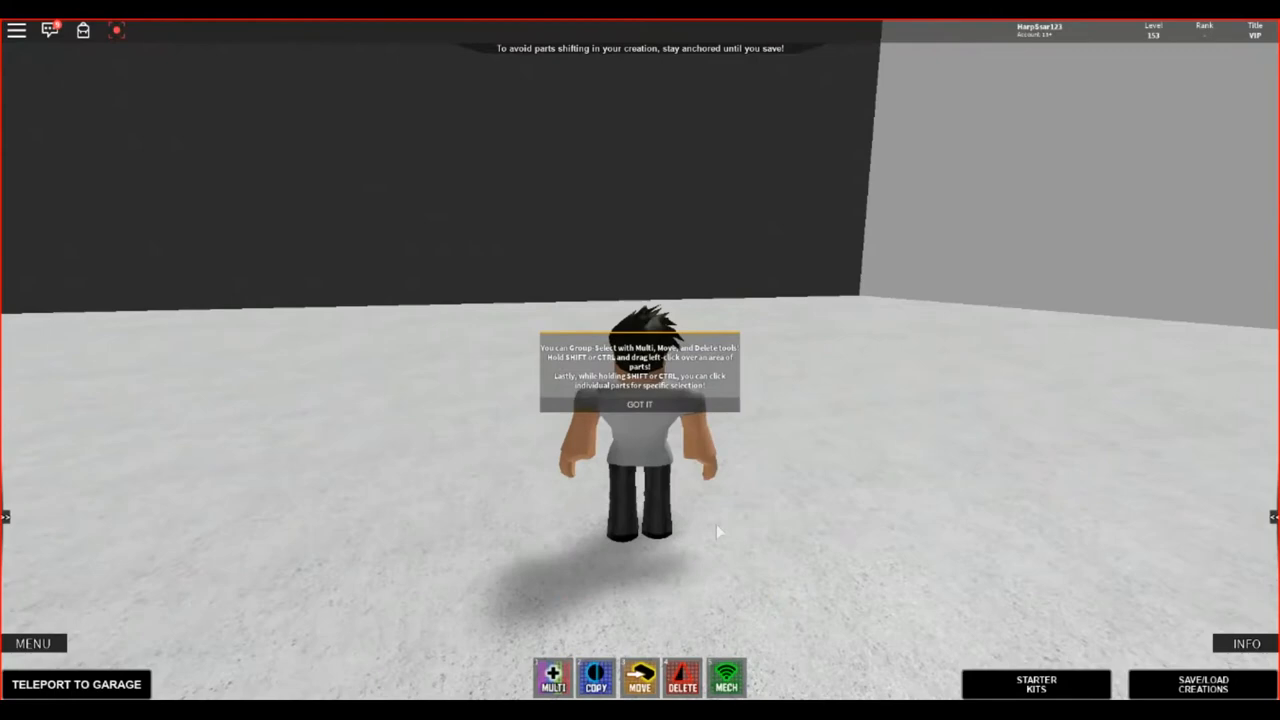
- Dismiss the group-select tip with GOT IT, leaving both side panels visible
click(641, 404)
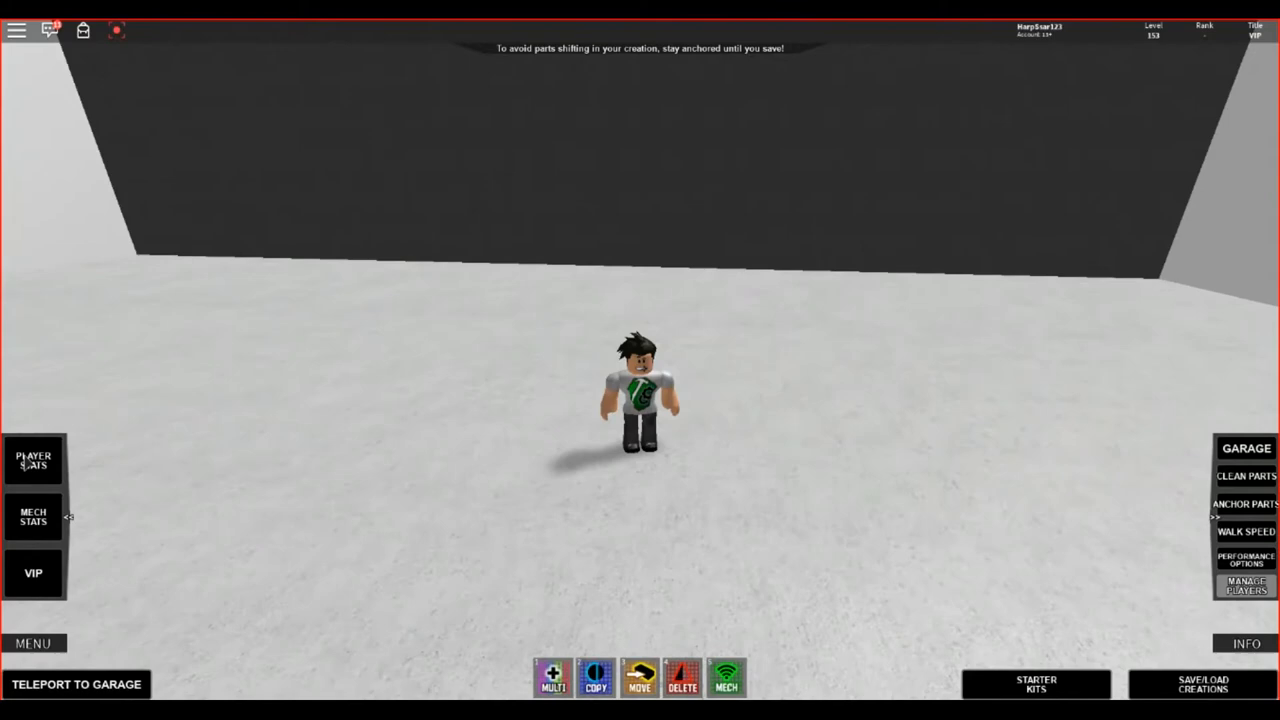
- Show the player stats panel with level 153, 4/11 badges and the VIP title
click(37, 461)
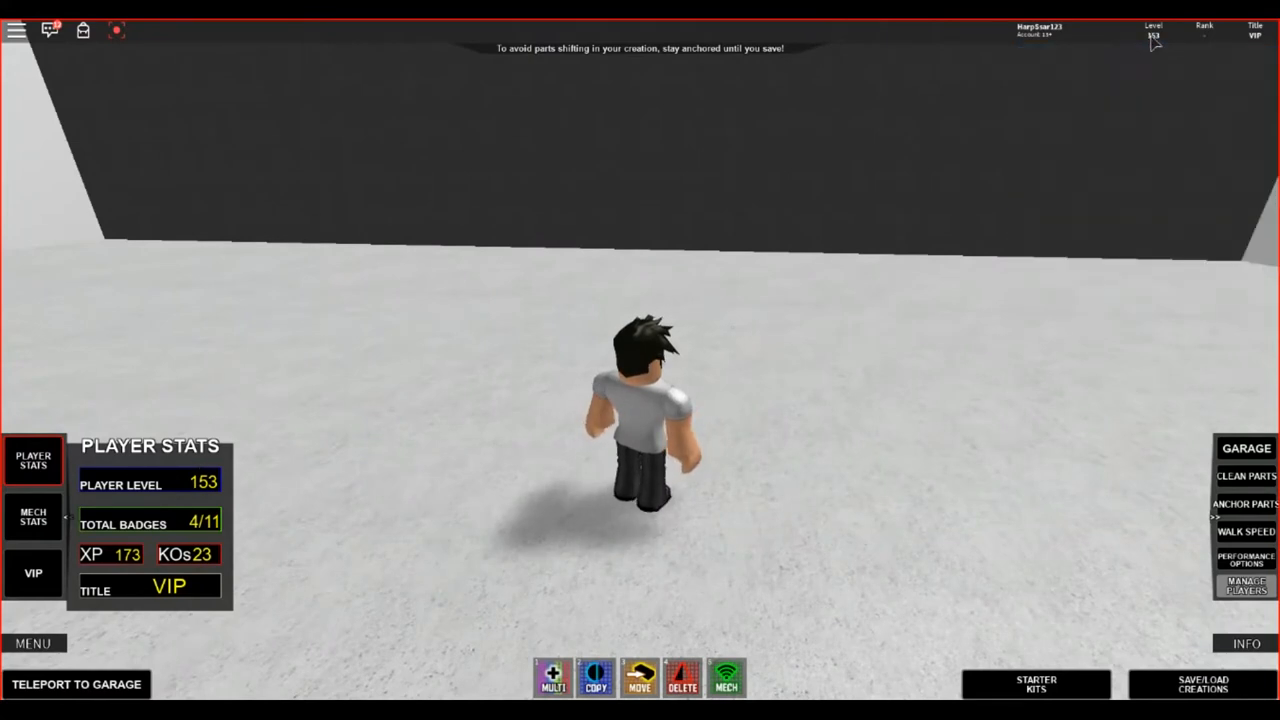
mouse_move(177, 539)
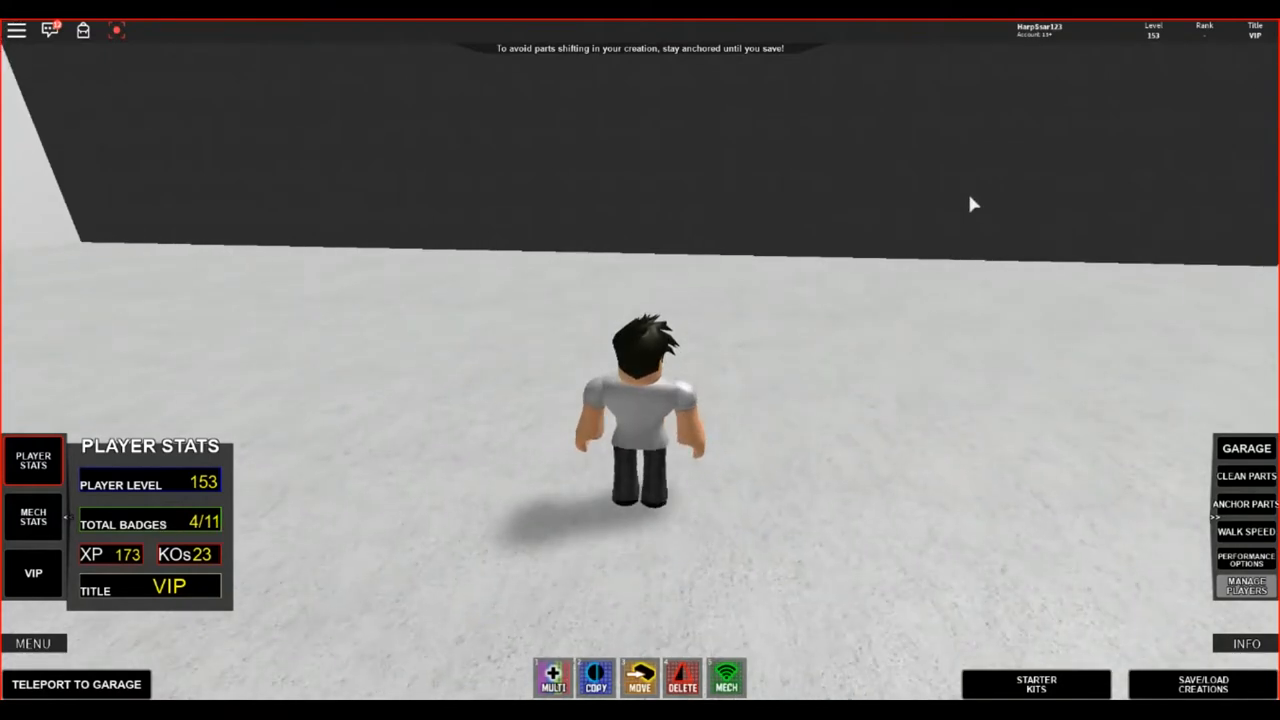
mouse_move(88, 549)
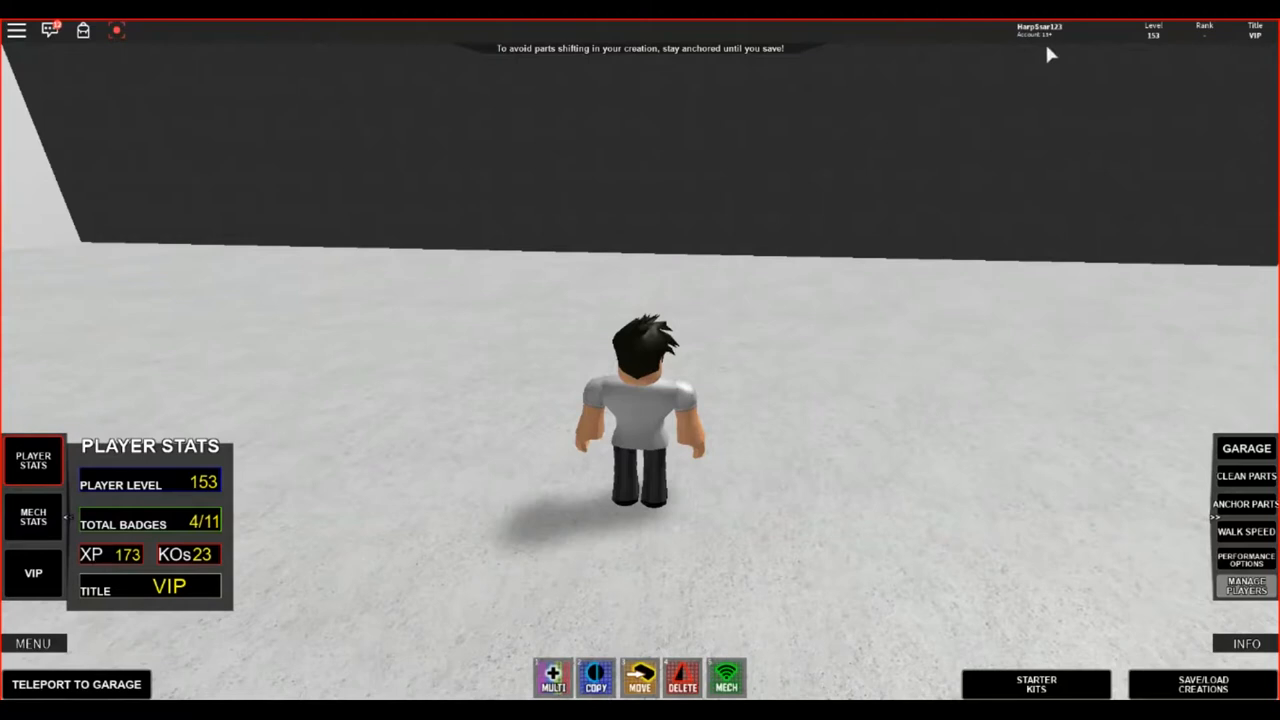
mouse_move(200, 554)
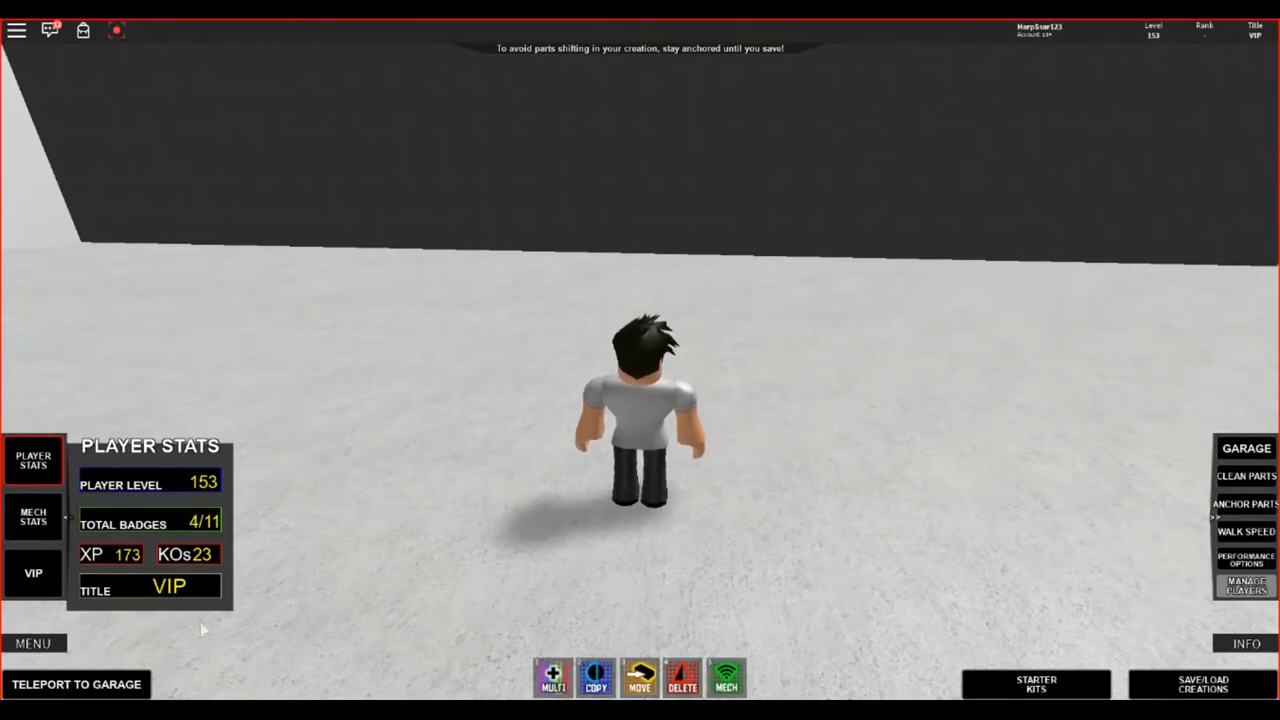
mouse_move(160, 588)
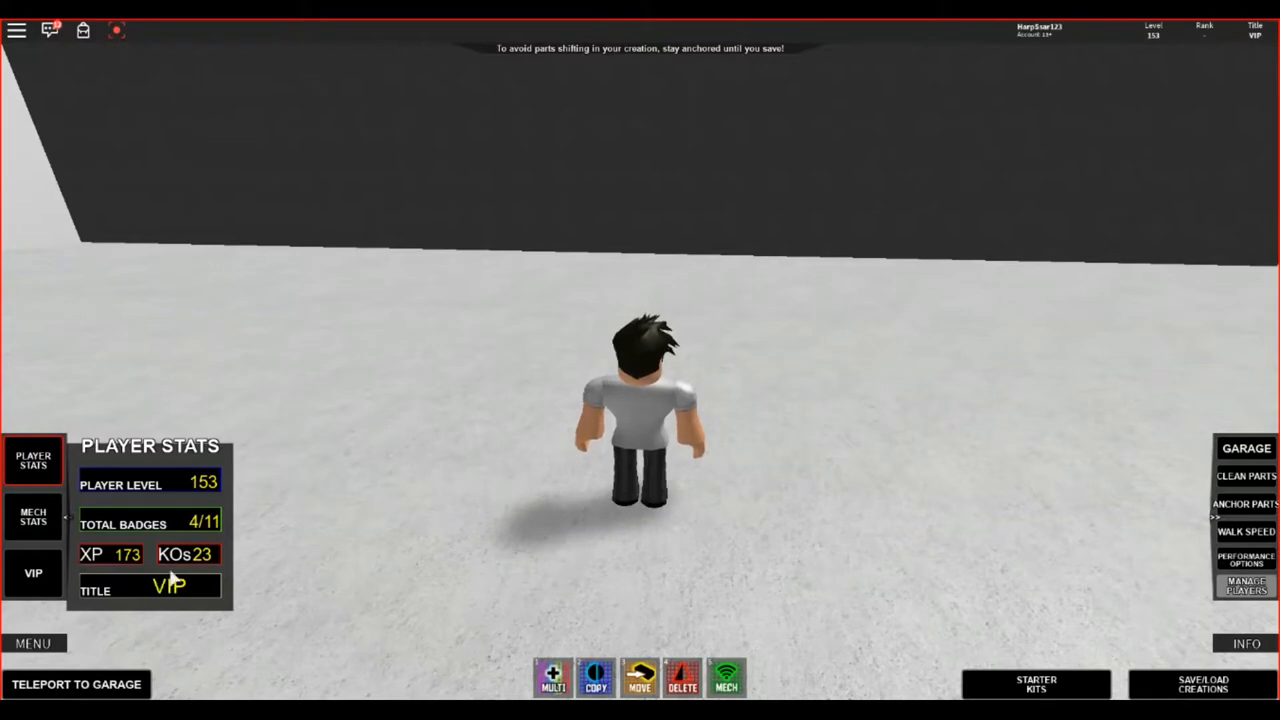
mouse_move(548, 385)
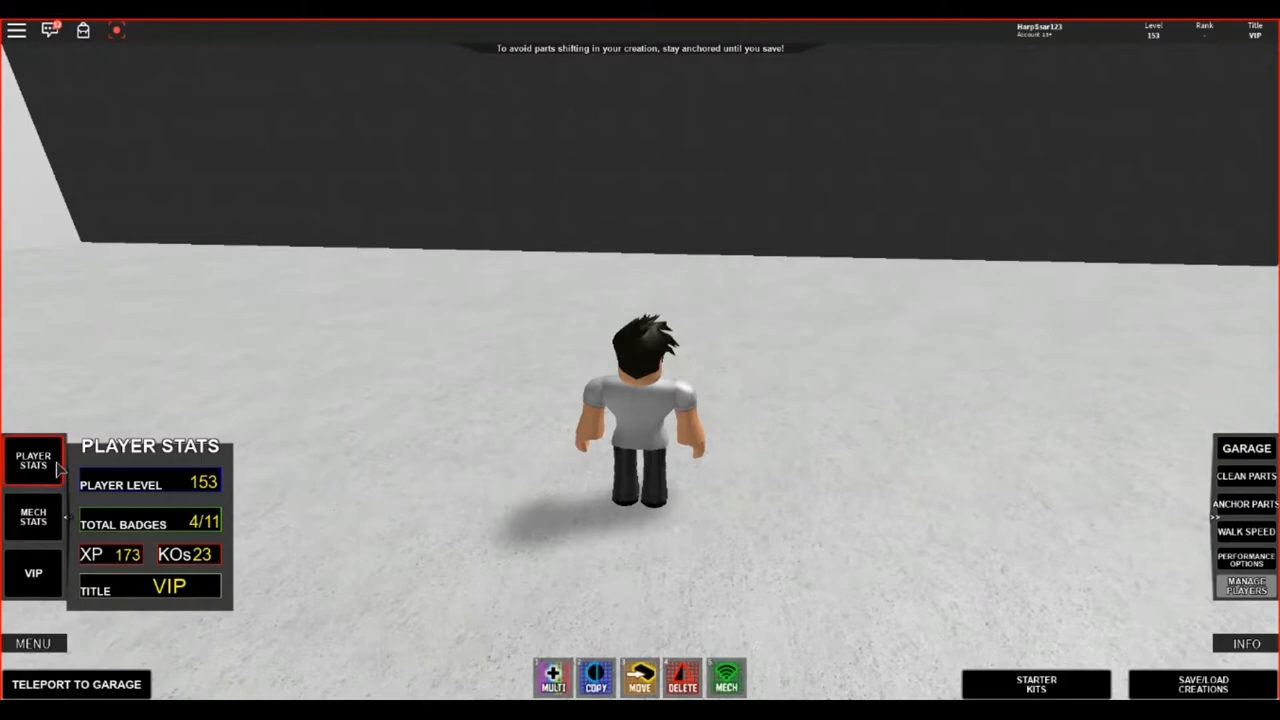
- Load The Dark Knight from save slot 10 into the garage and confirm
click(35, 518)
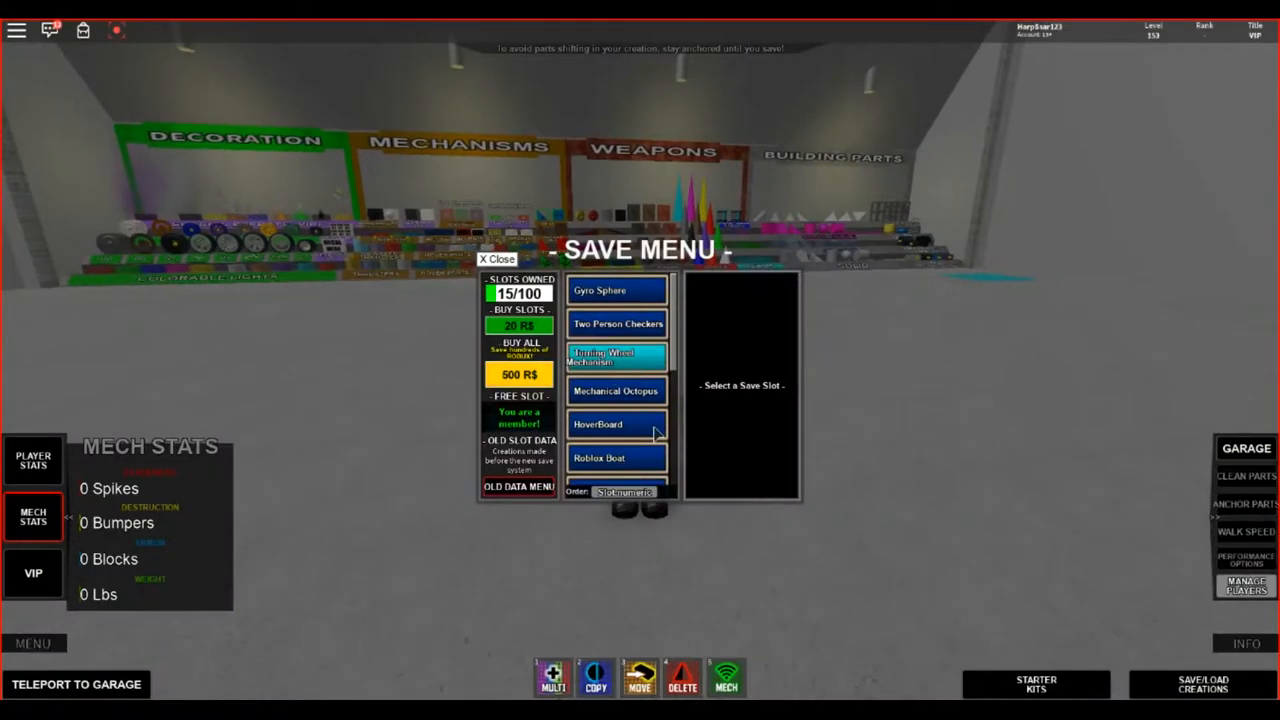
click(616, 367)
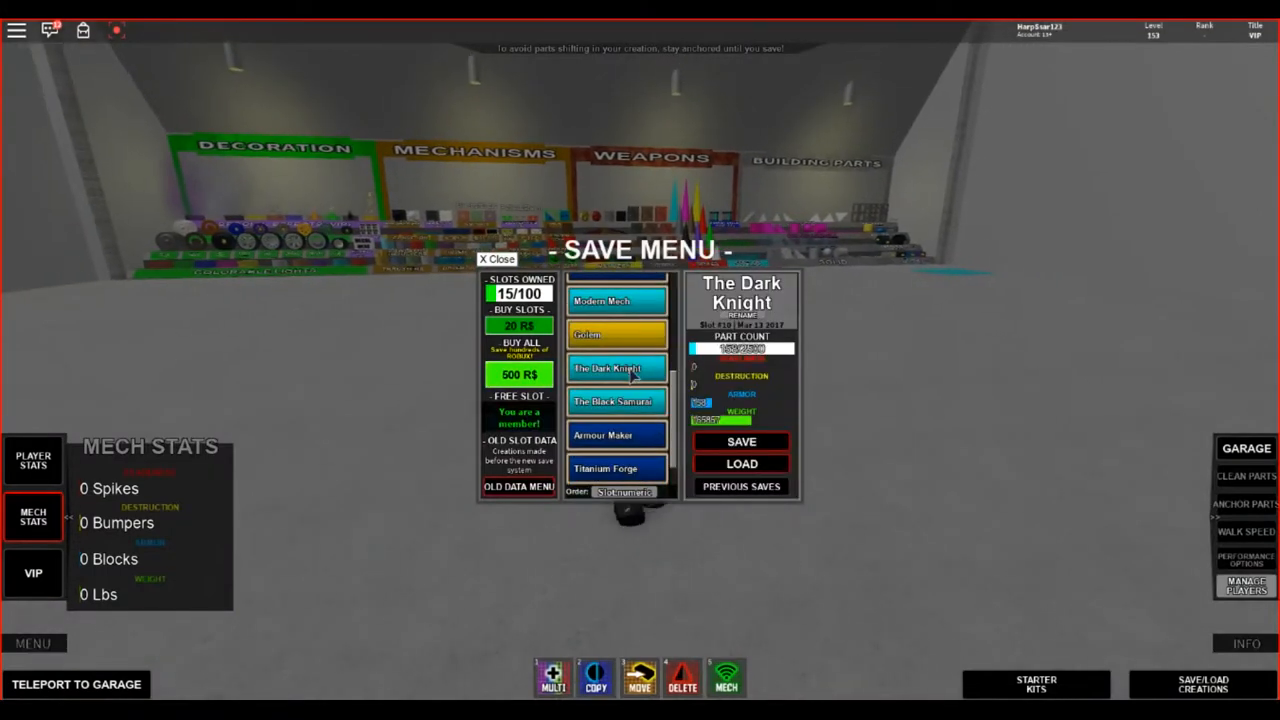
click(739, 463)
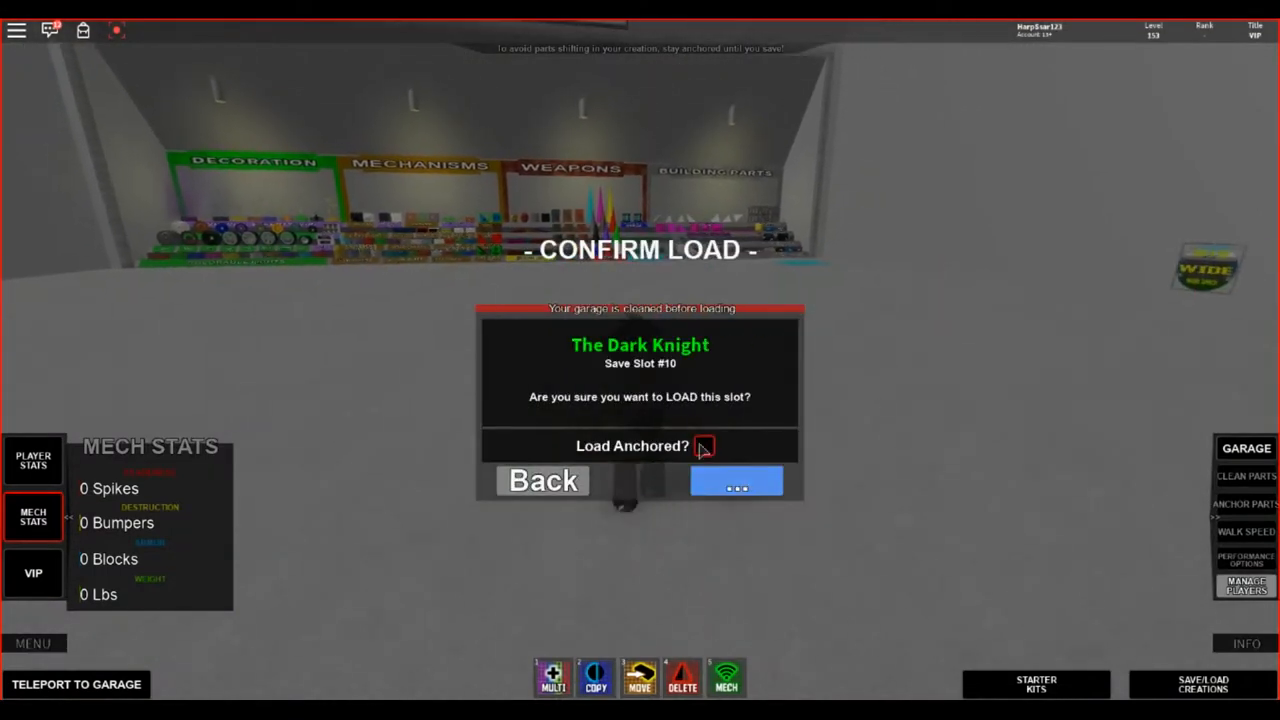
click(736, 481)
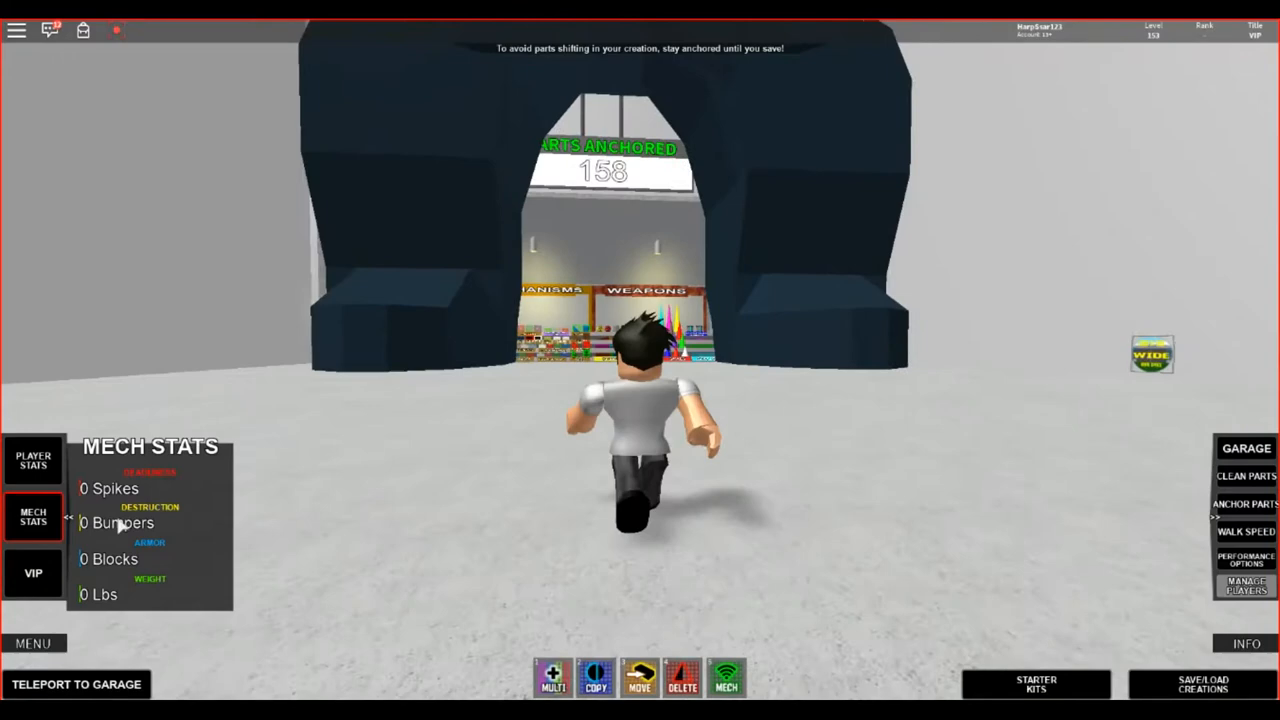
- Toggle the mech stats panel to review 158 blocks and 165,857 lbs, then hide it
click(34, 521)
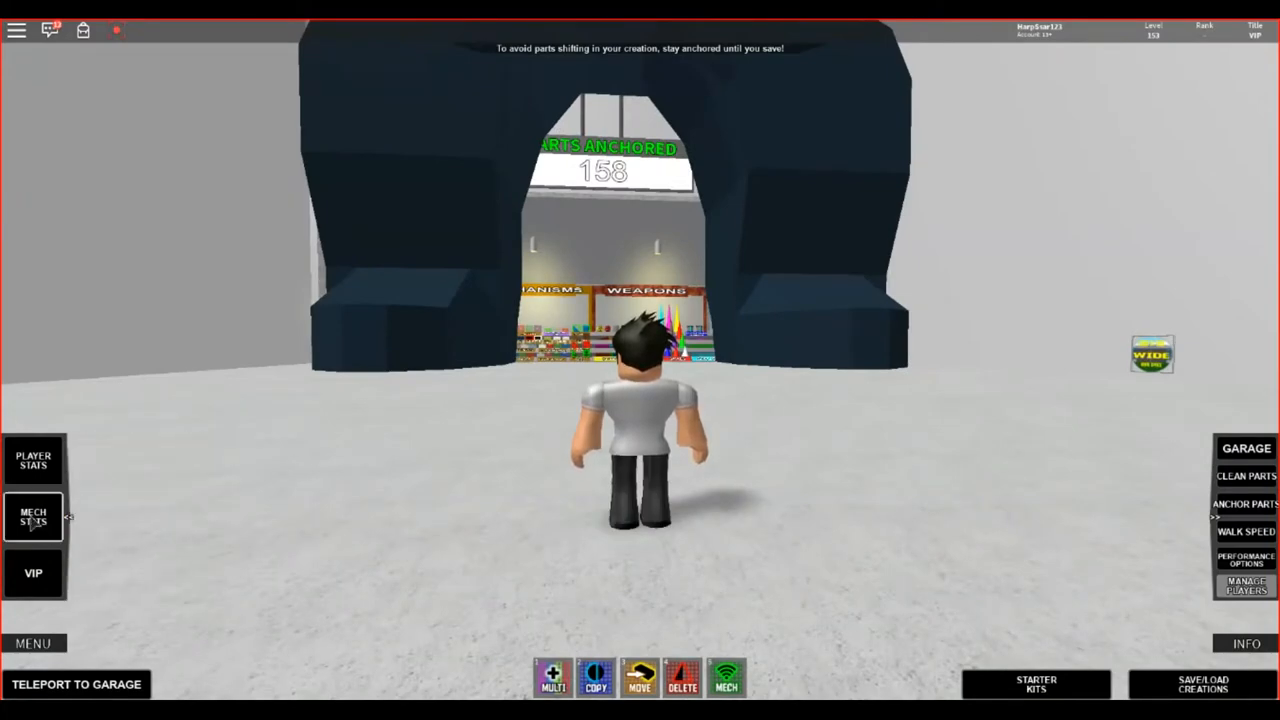
click(35, 520)
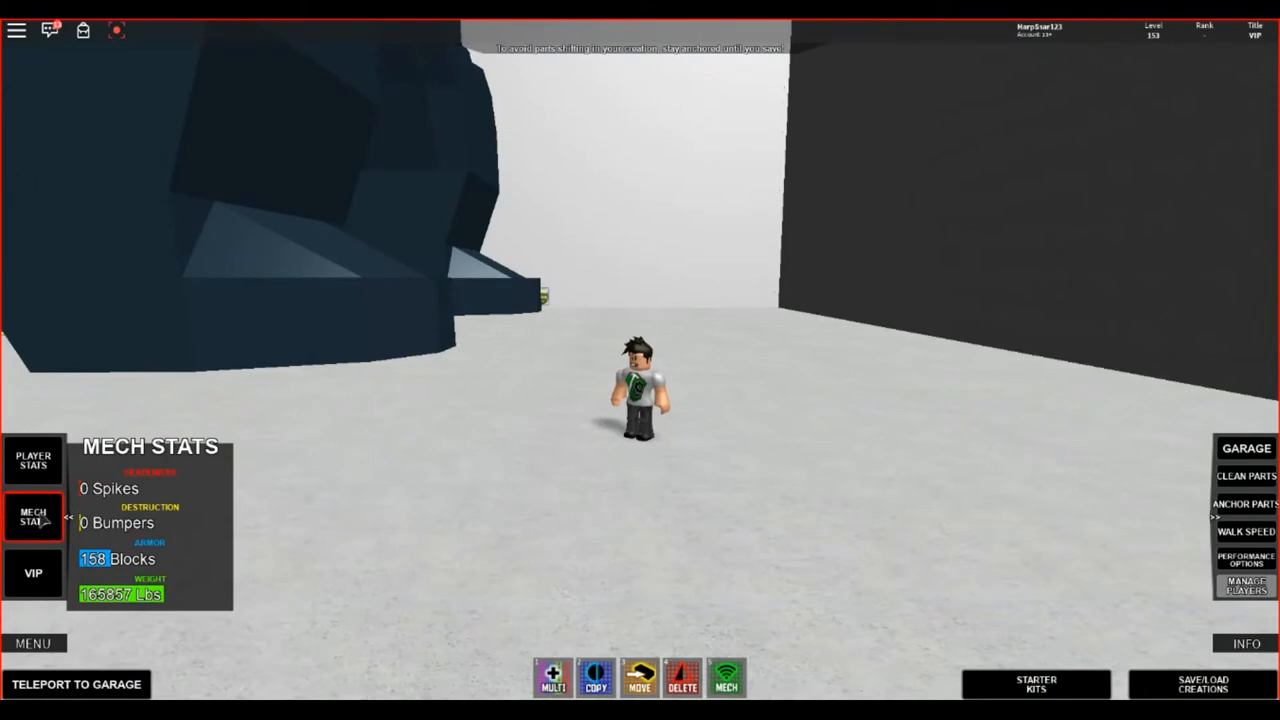
mouse_move(103, 505)
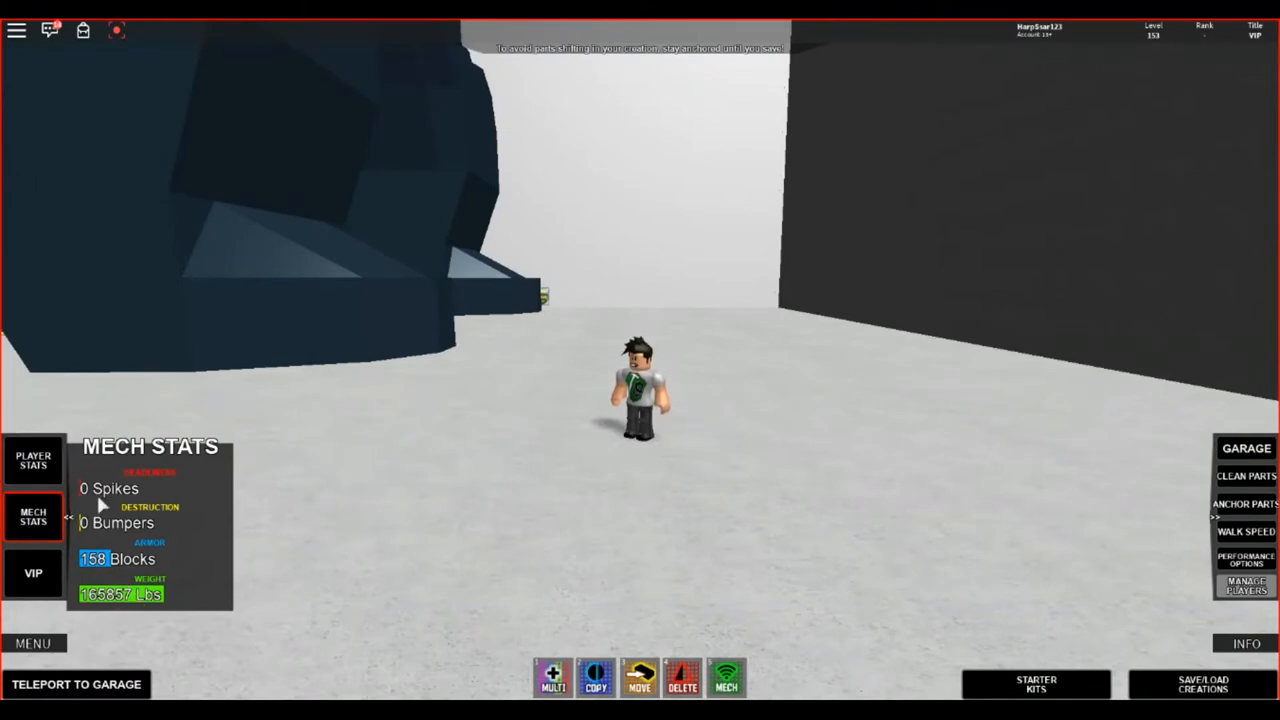
mouse_move(117, 489)
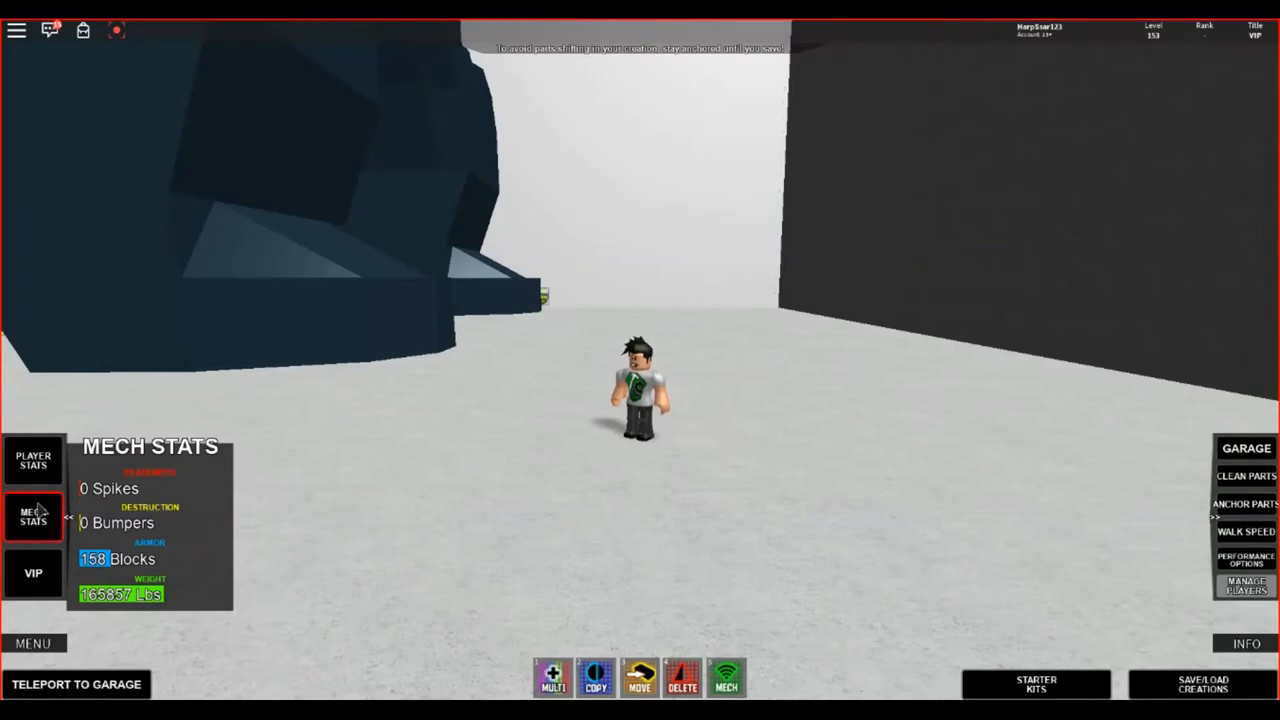
click(33, 518)
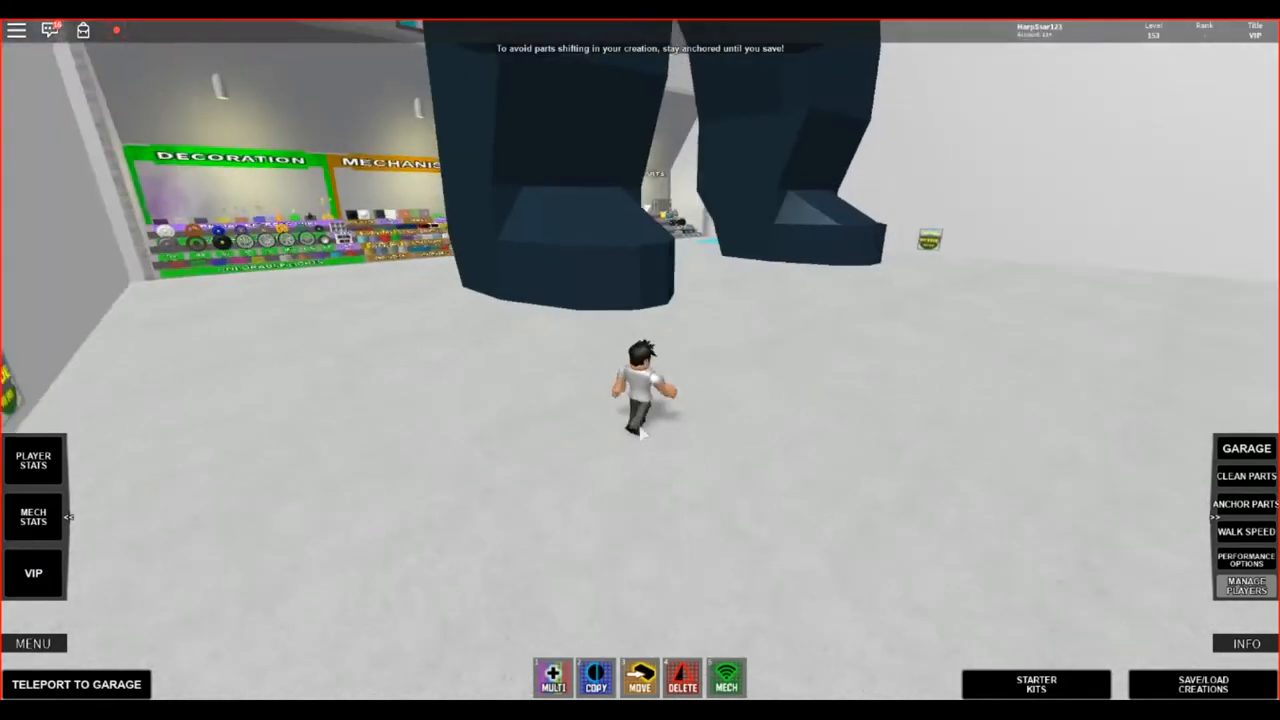
- Show the VIP perks panel and enable flying inside the garage
click(33, 574)
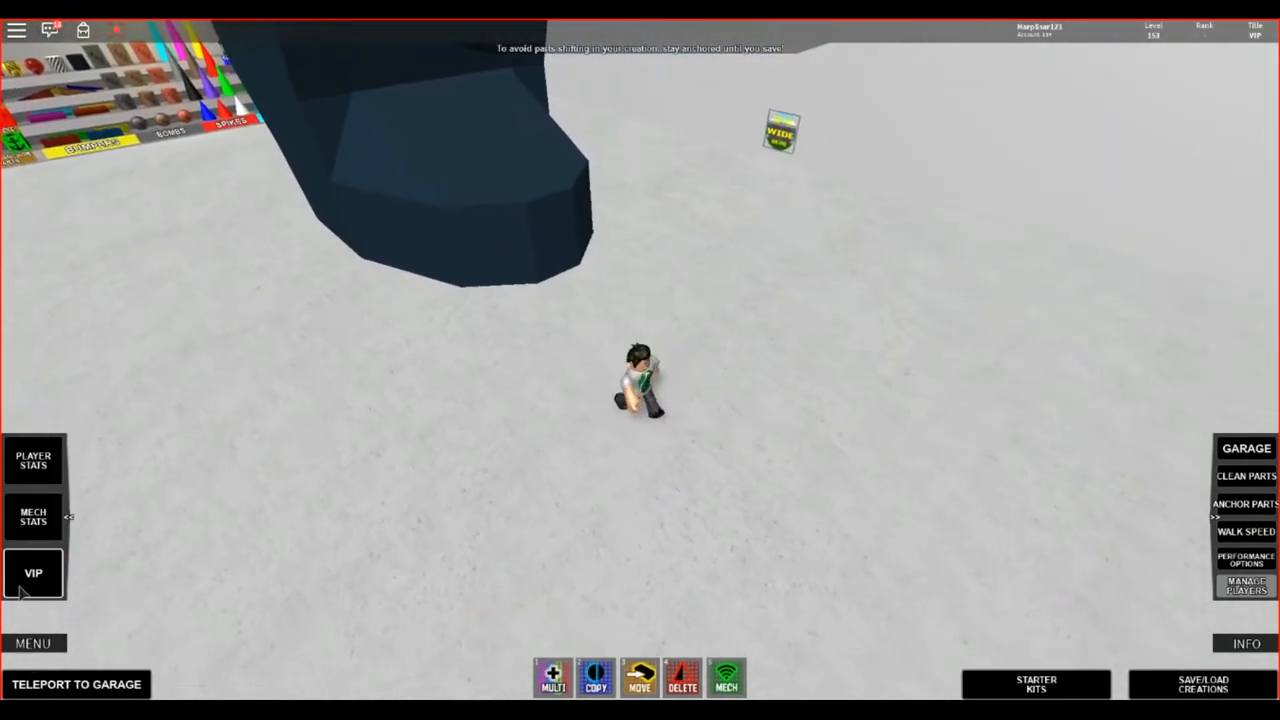
click(34, 573)
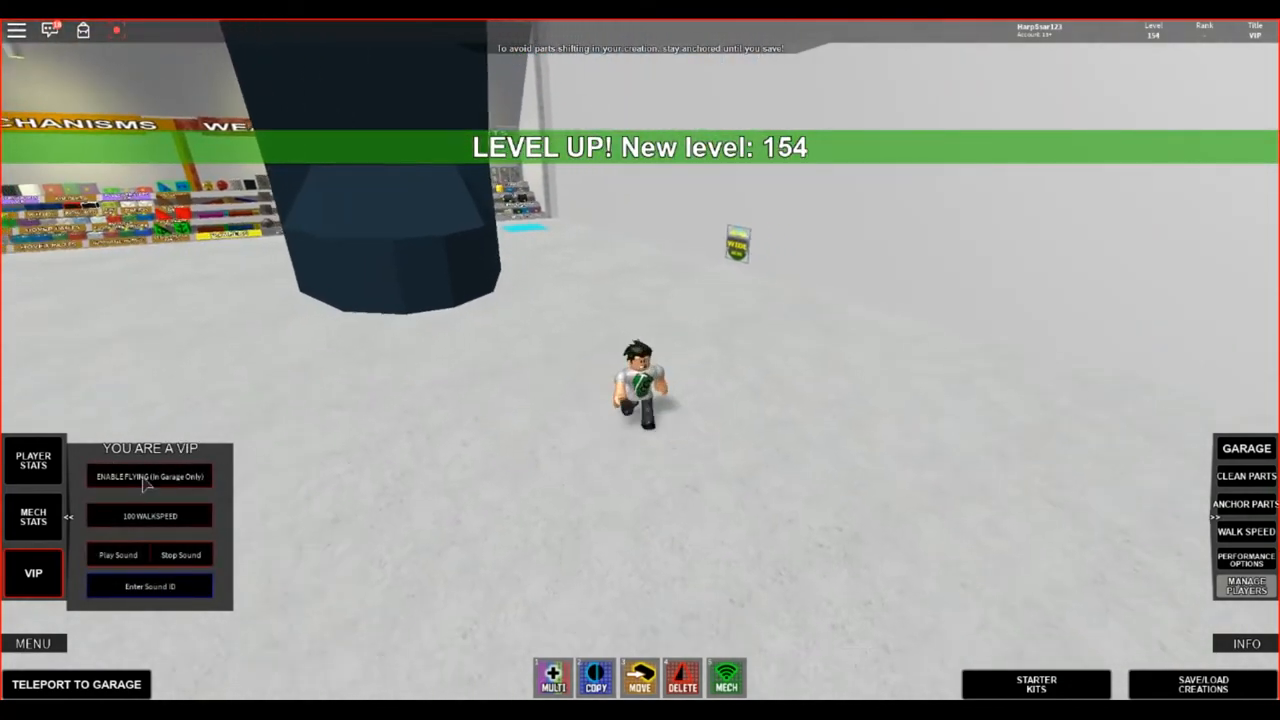
click(148, 475)
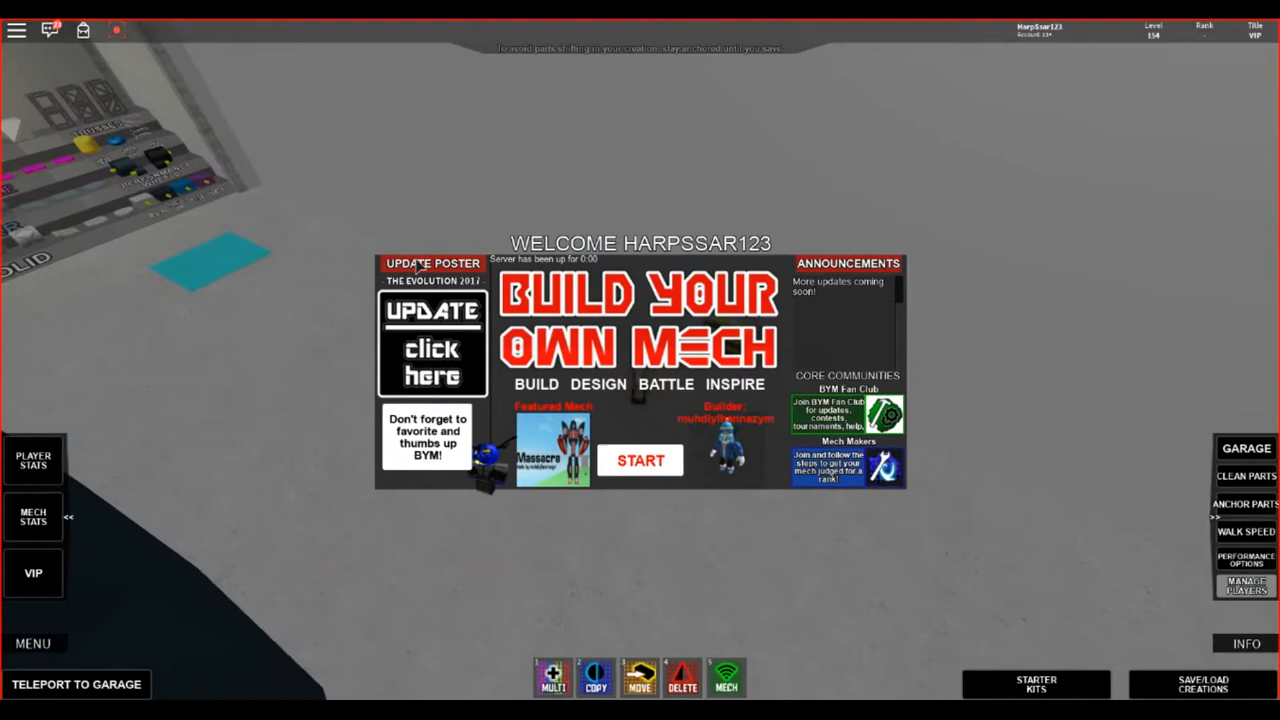
click(433, 344)
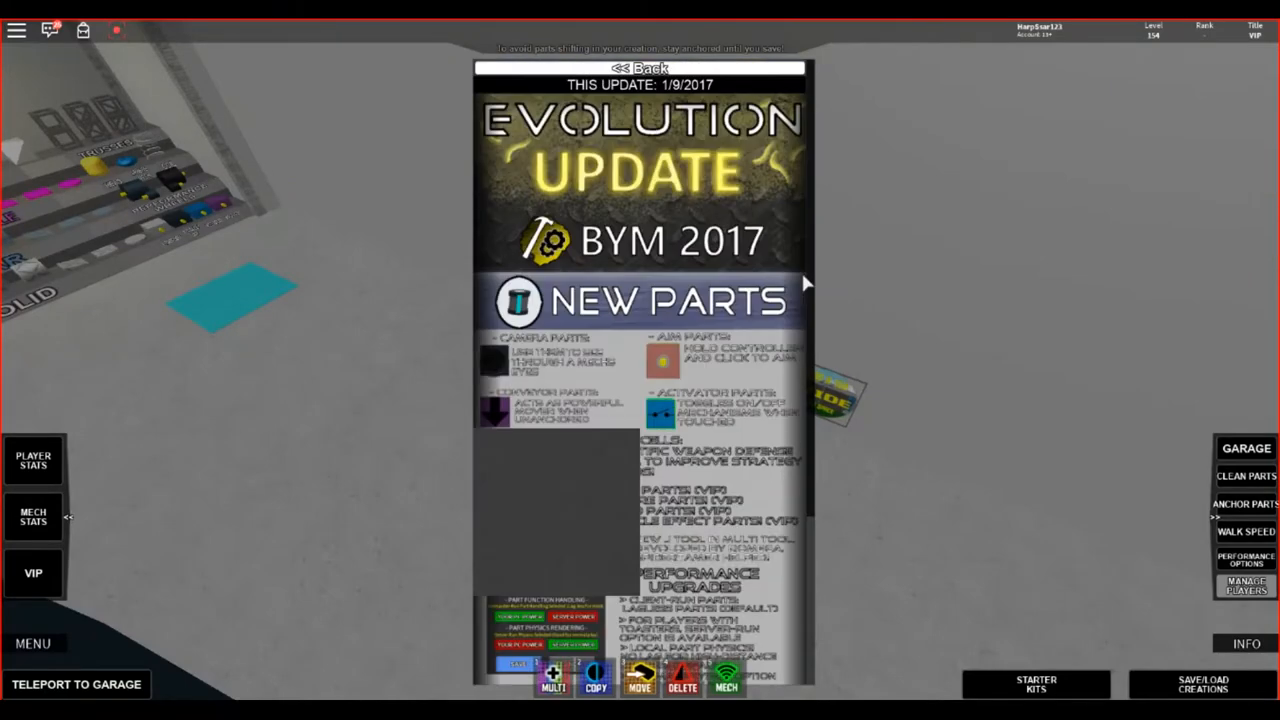
click(649, 67)
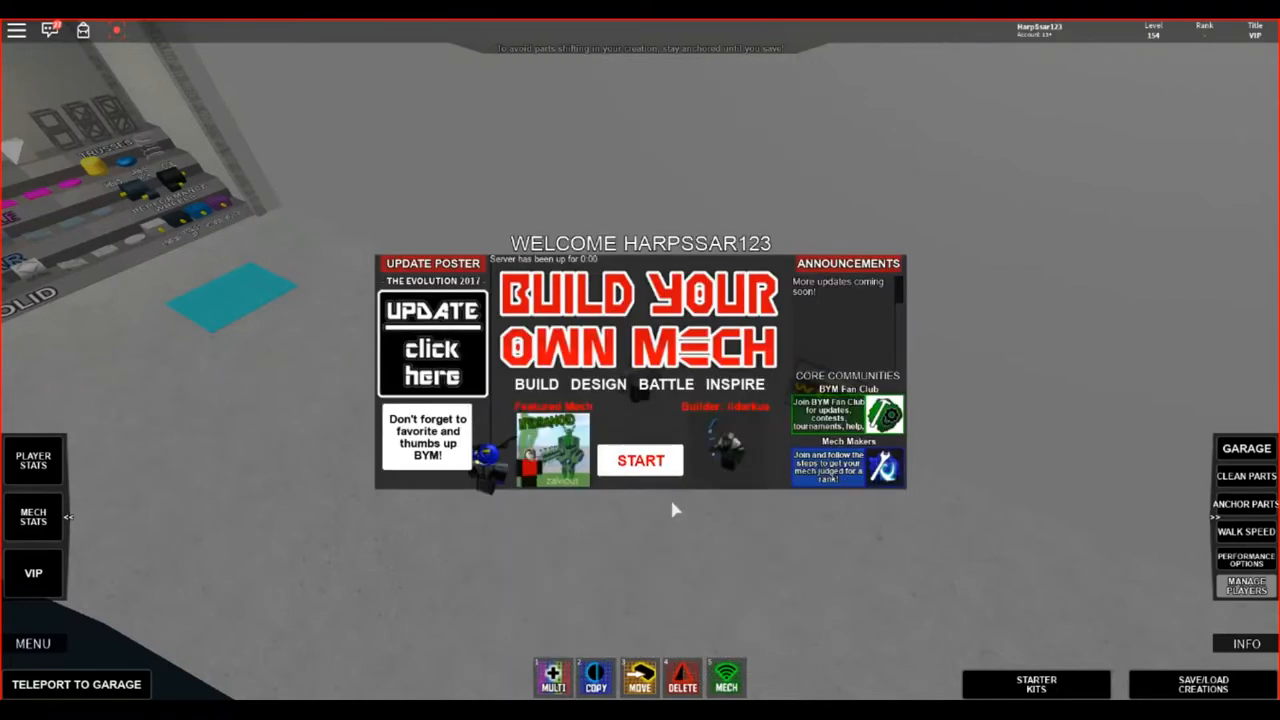
mouse_move(706, 460)
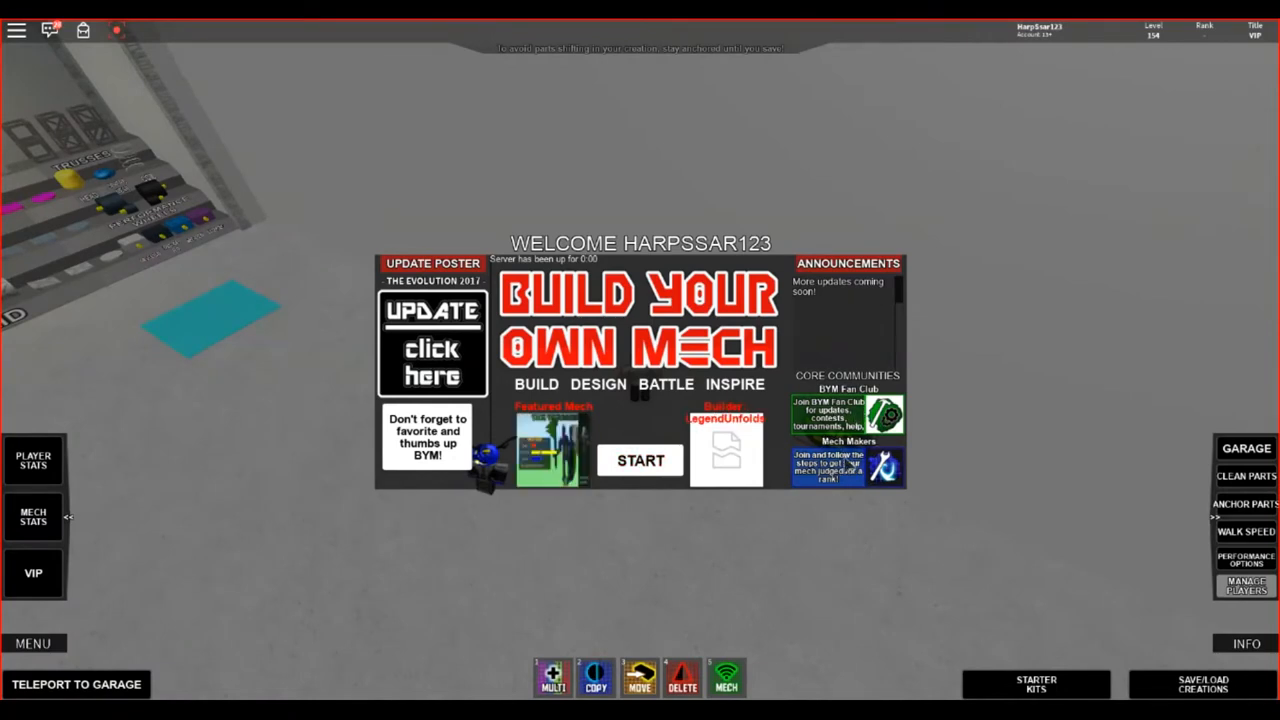
mouse_move(662, 491)
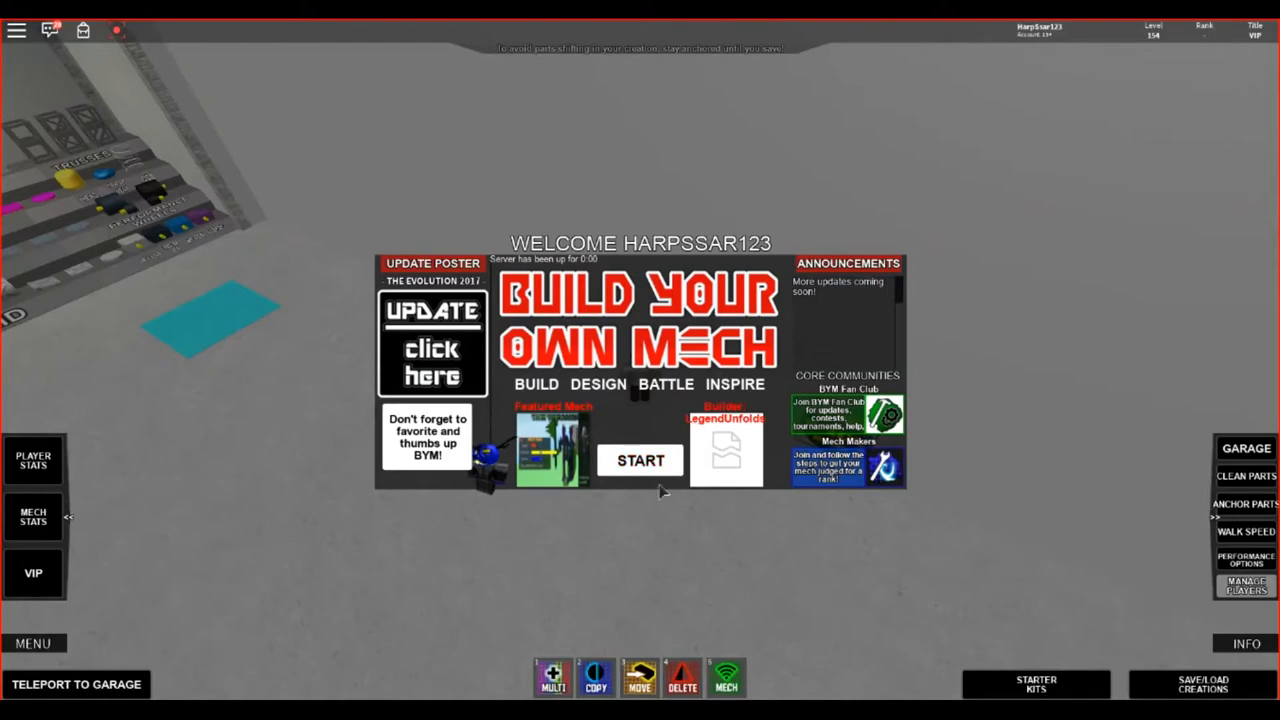
mouse_move(628, 455)
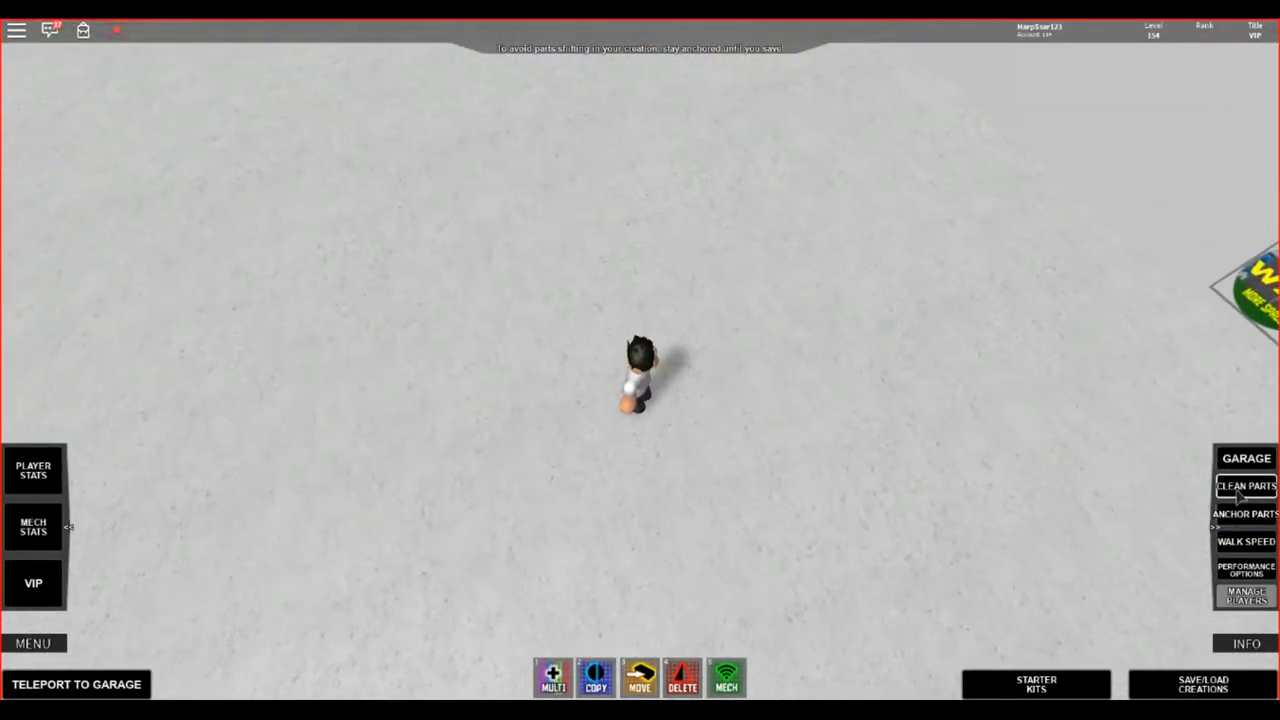
mouse_move(1186, 474)
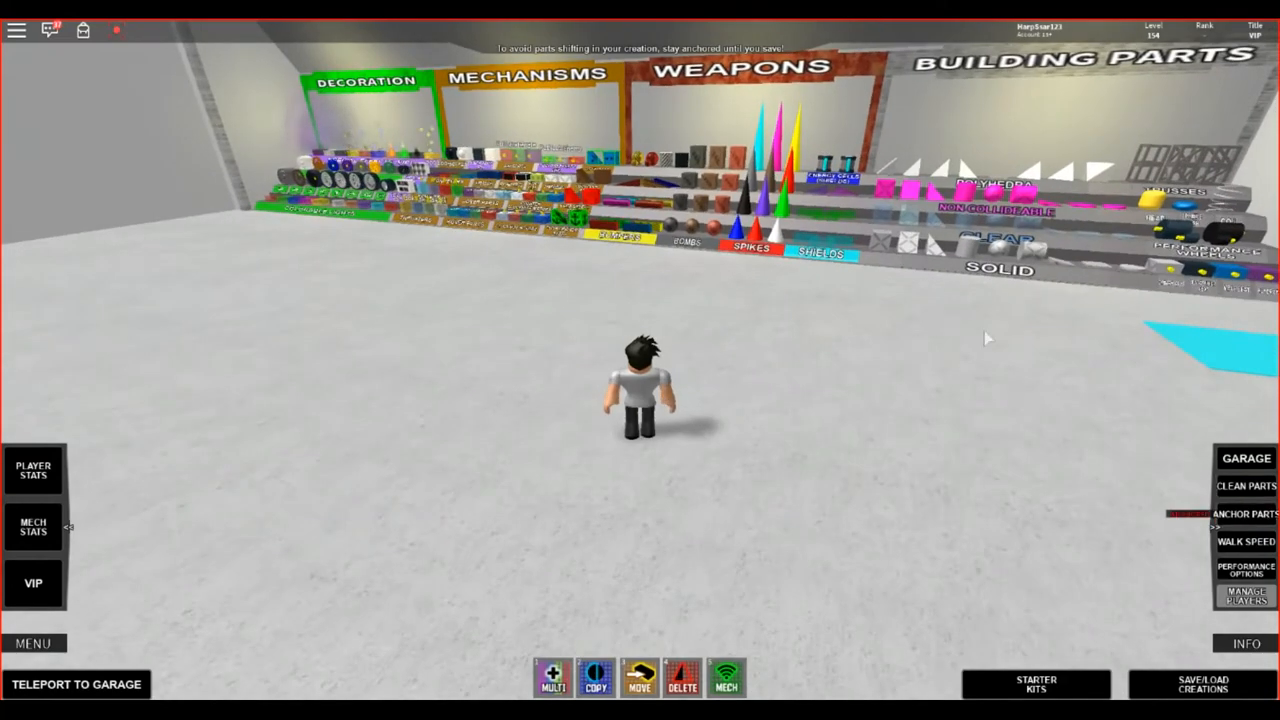
- Bring up the performance options dialog from the garage panel
click(639, 694)
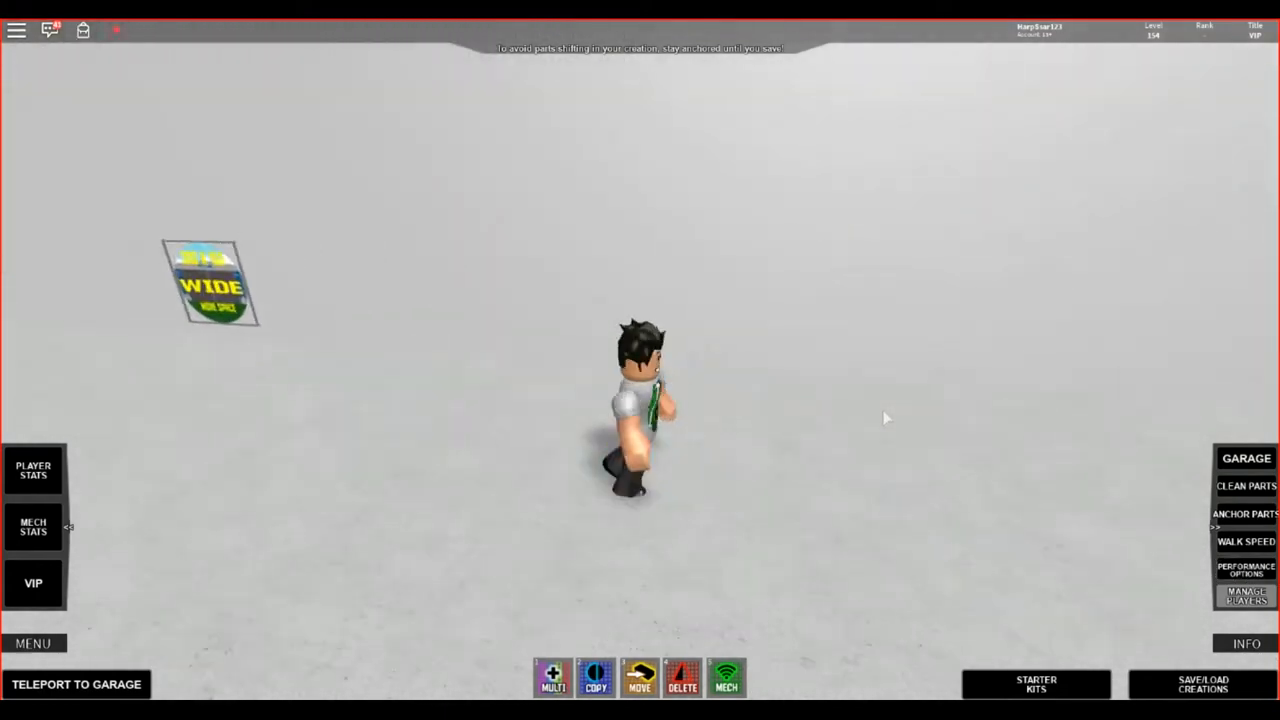
click(1247, 571)
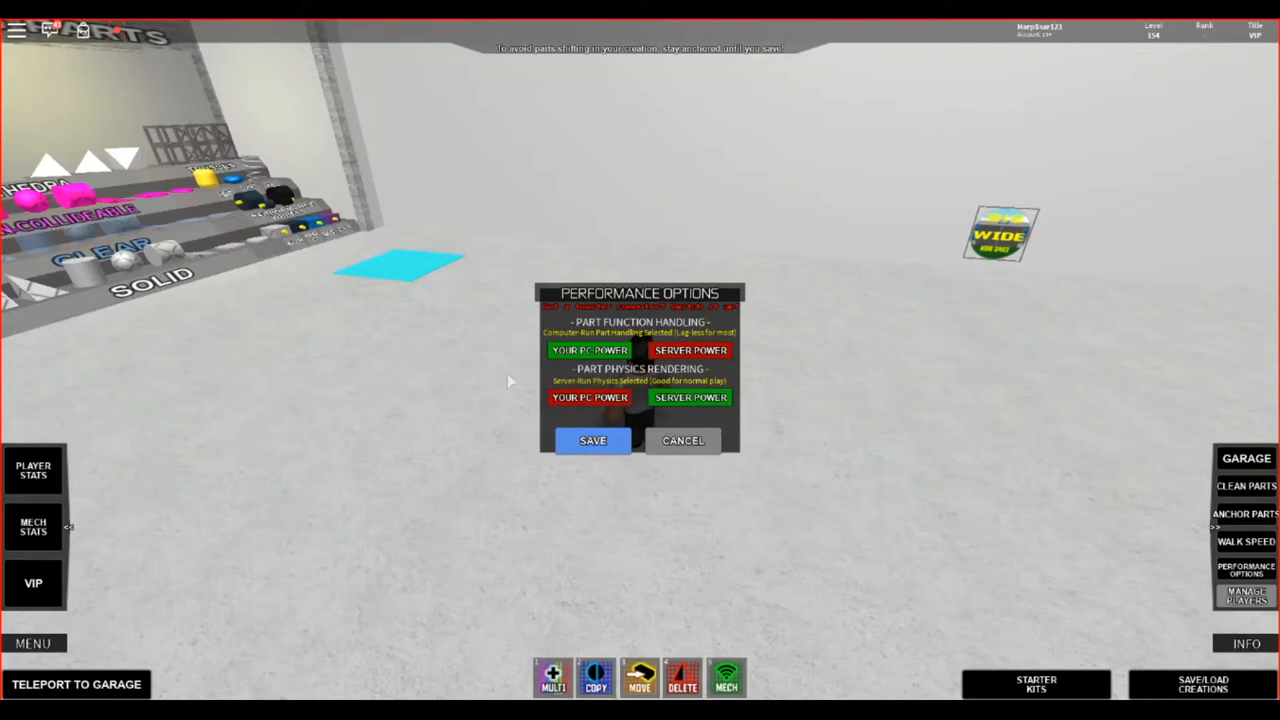
mouse_move(681, 441)
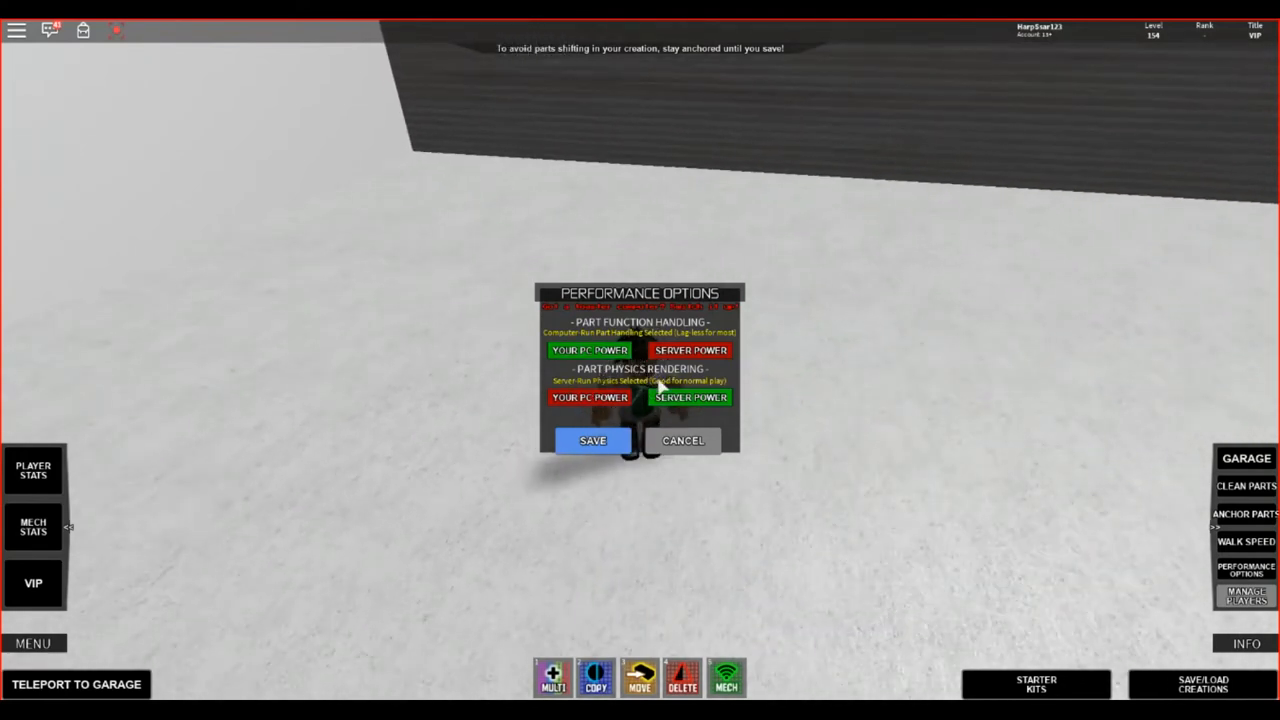
mouse_move(666, 382)
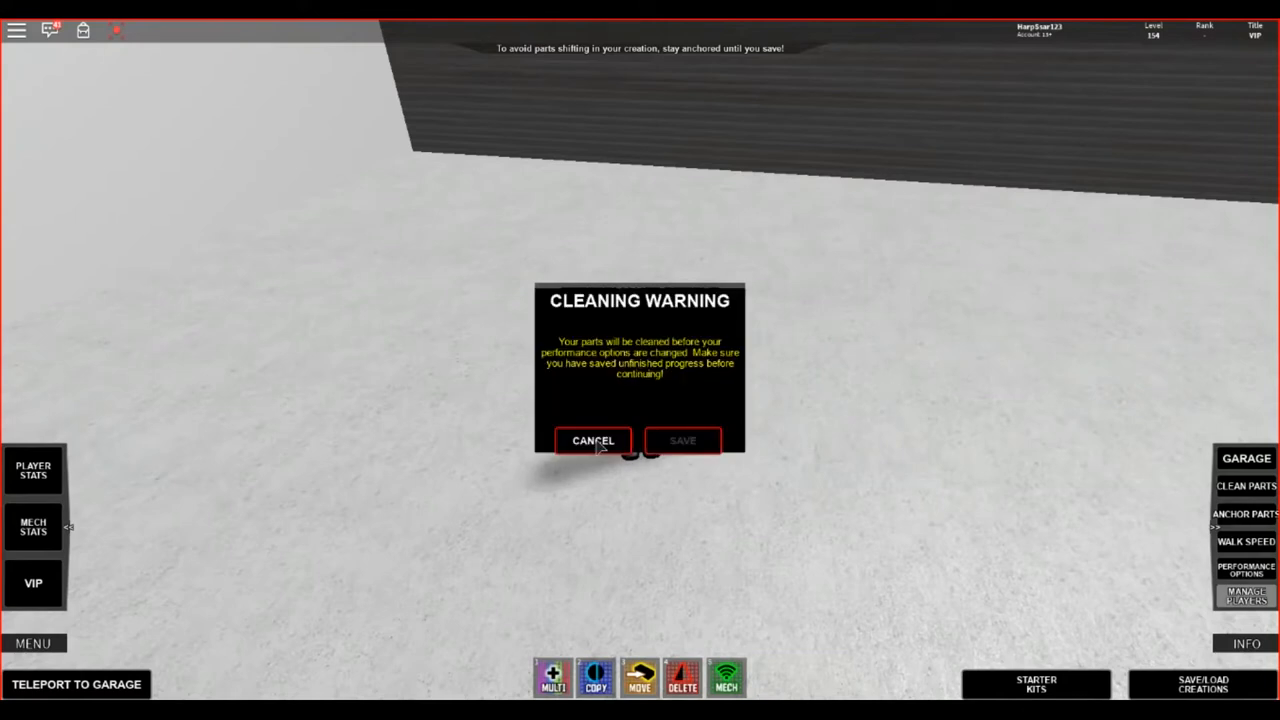
- Save the performance options with computer-run physics rendering and acknowledge the cleaning warning
click(592, 441)
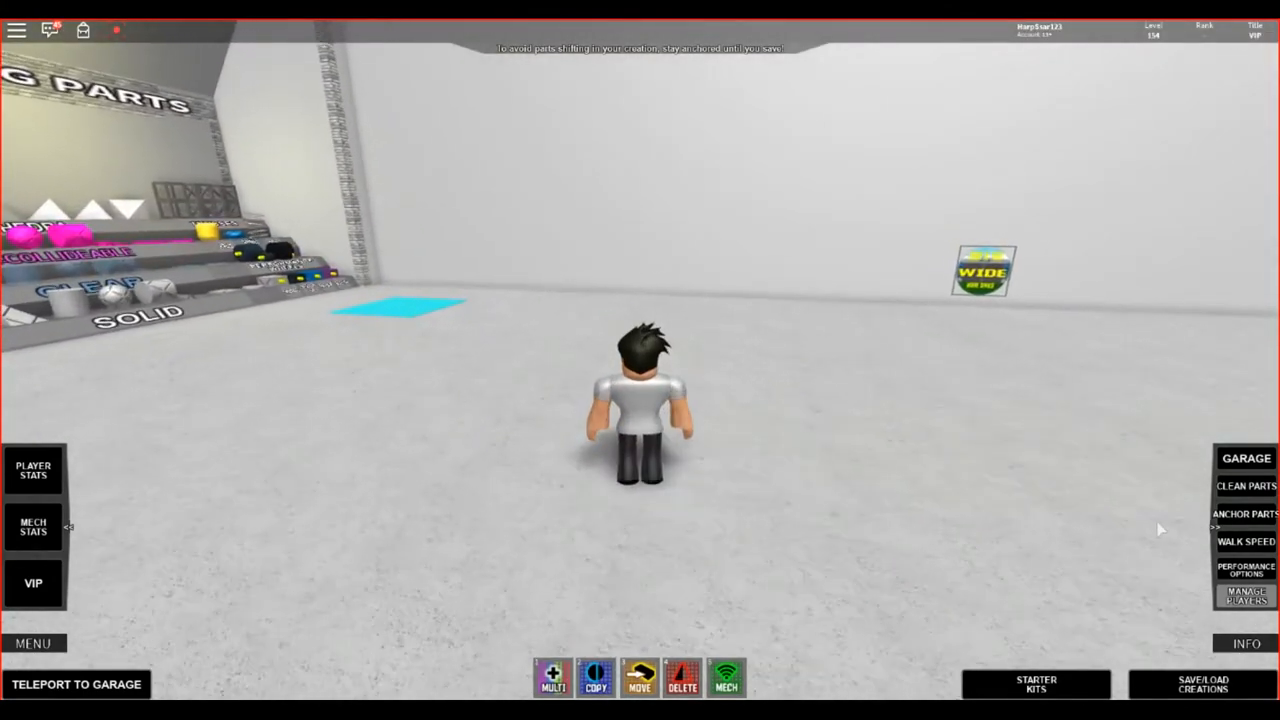
click(1251, 573)
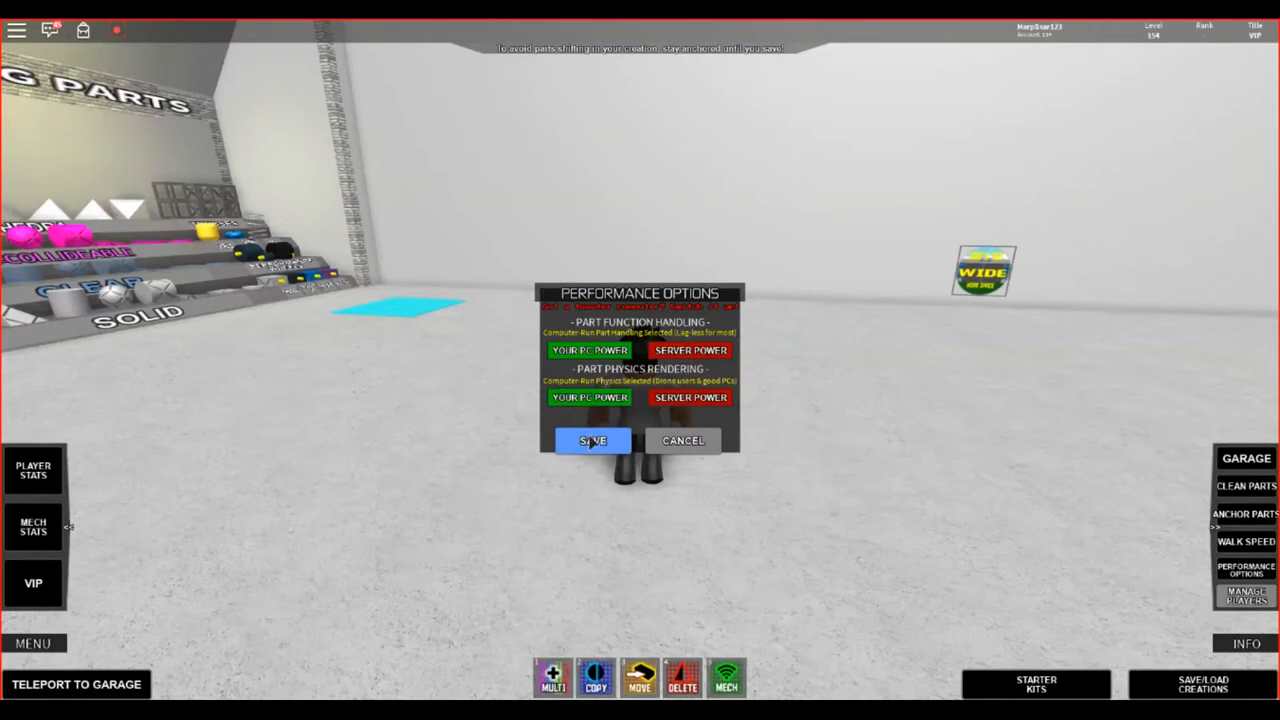
click(590, 441)
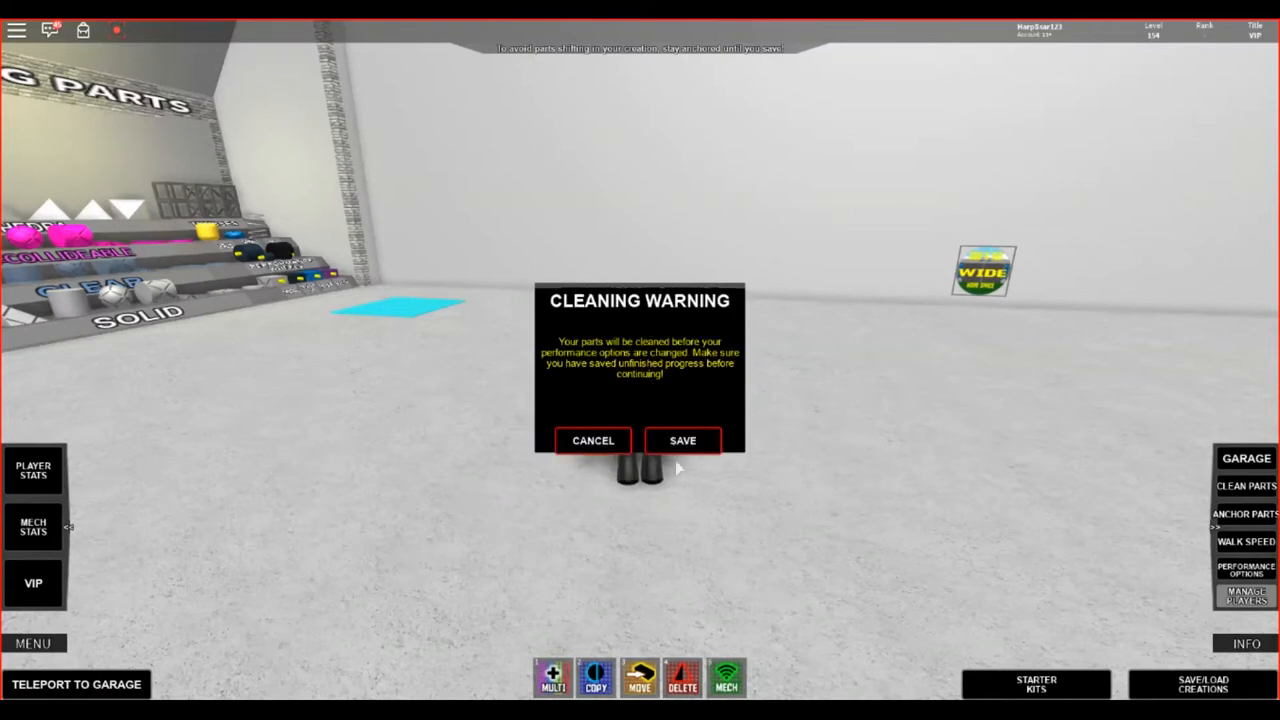
mouse_move(753, 445)
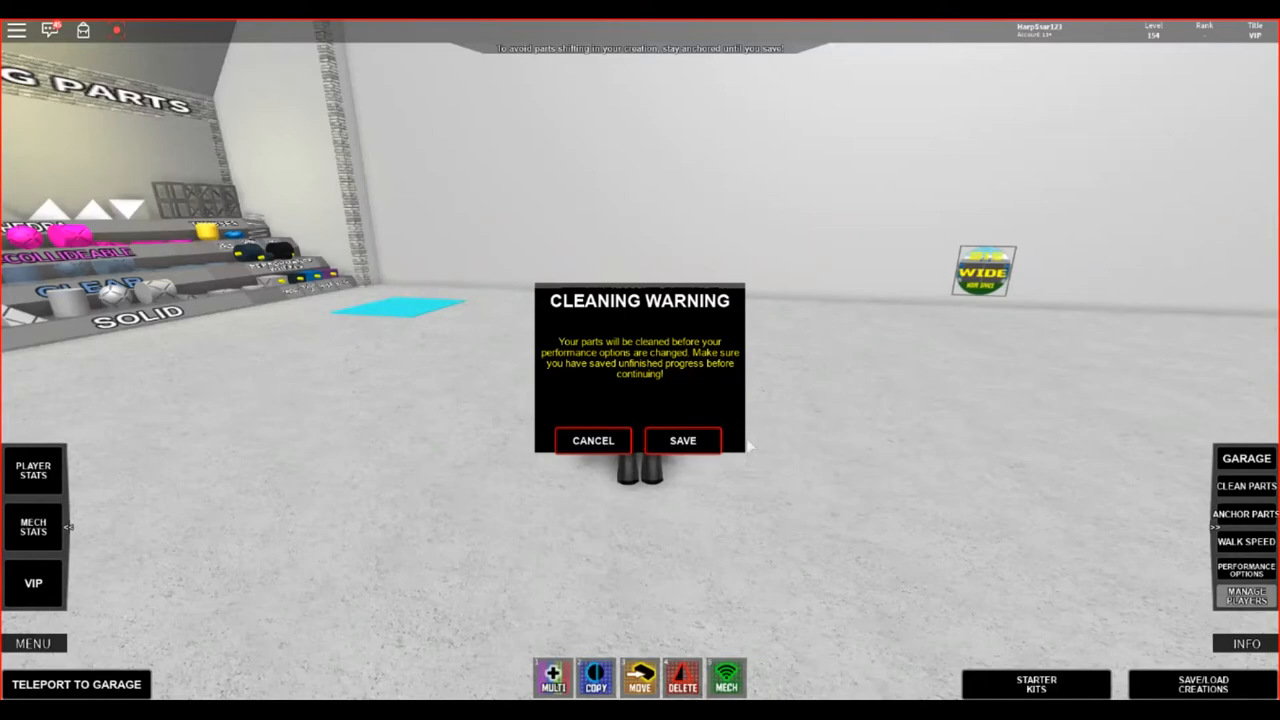
click(682, 440)
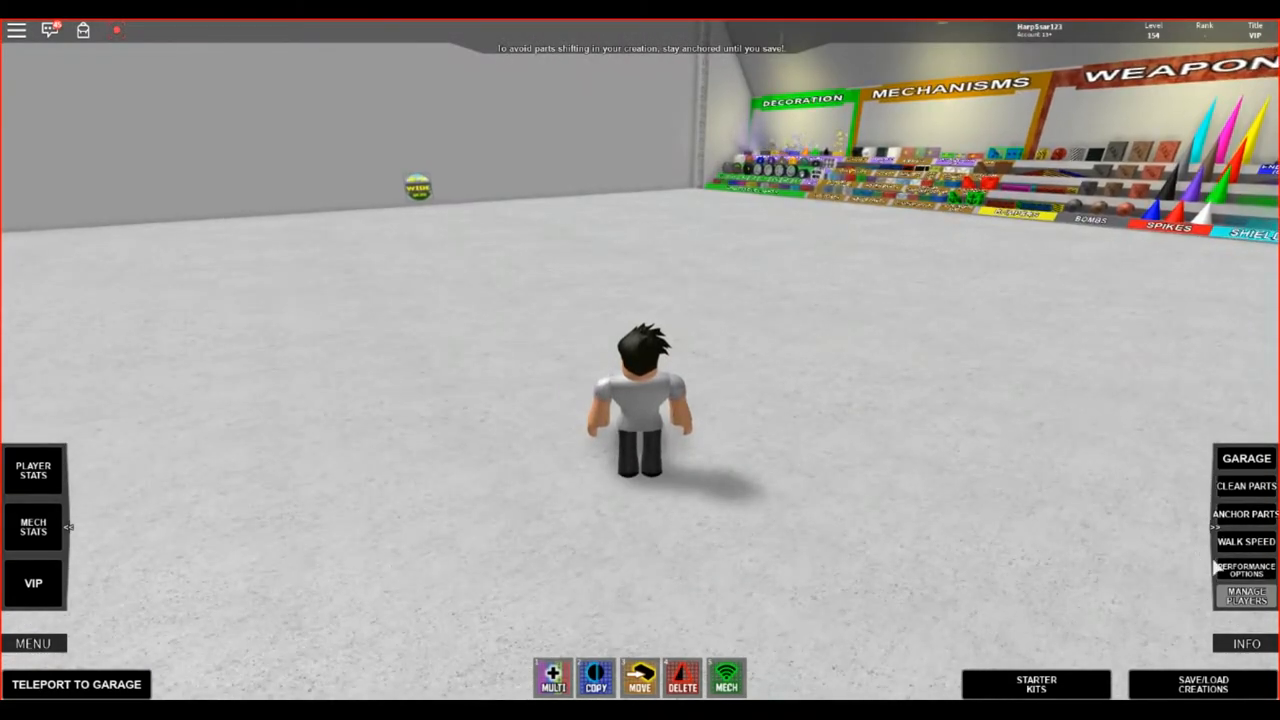
click(1247, 601)
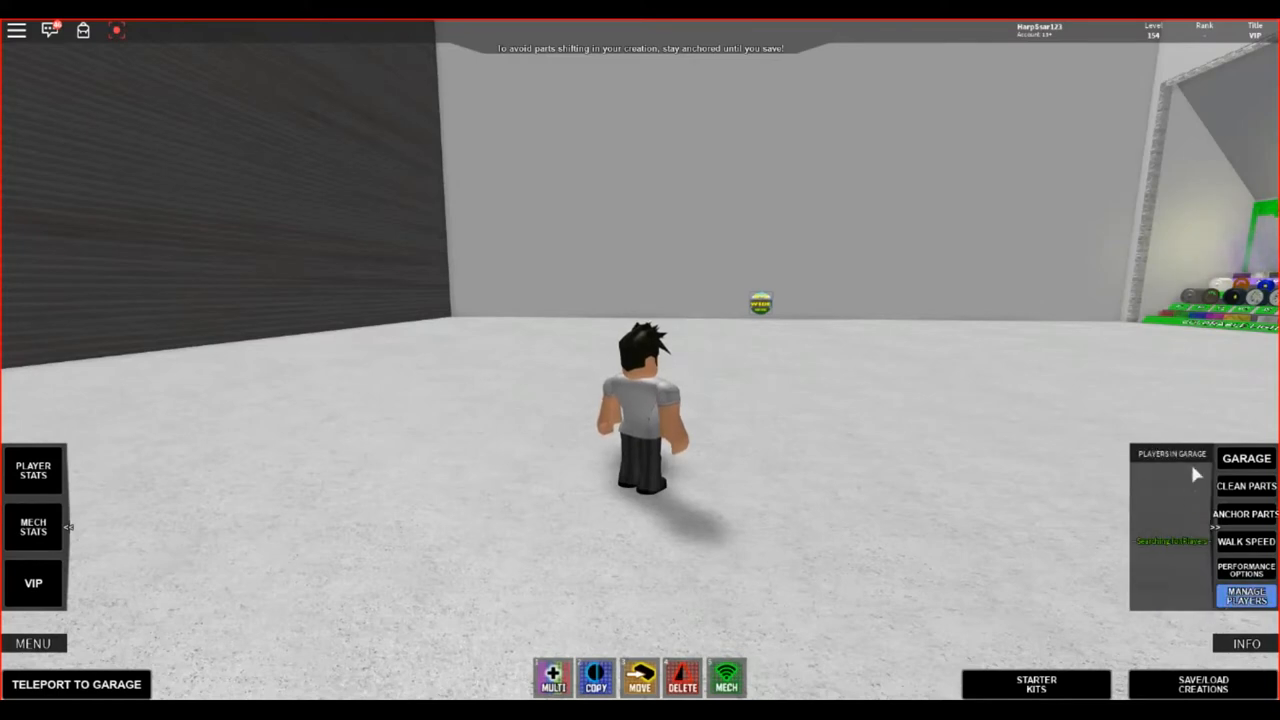
mouse_move(1186, 483)
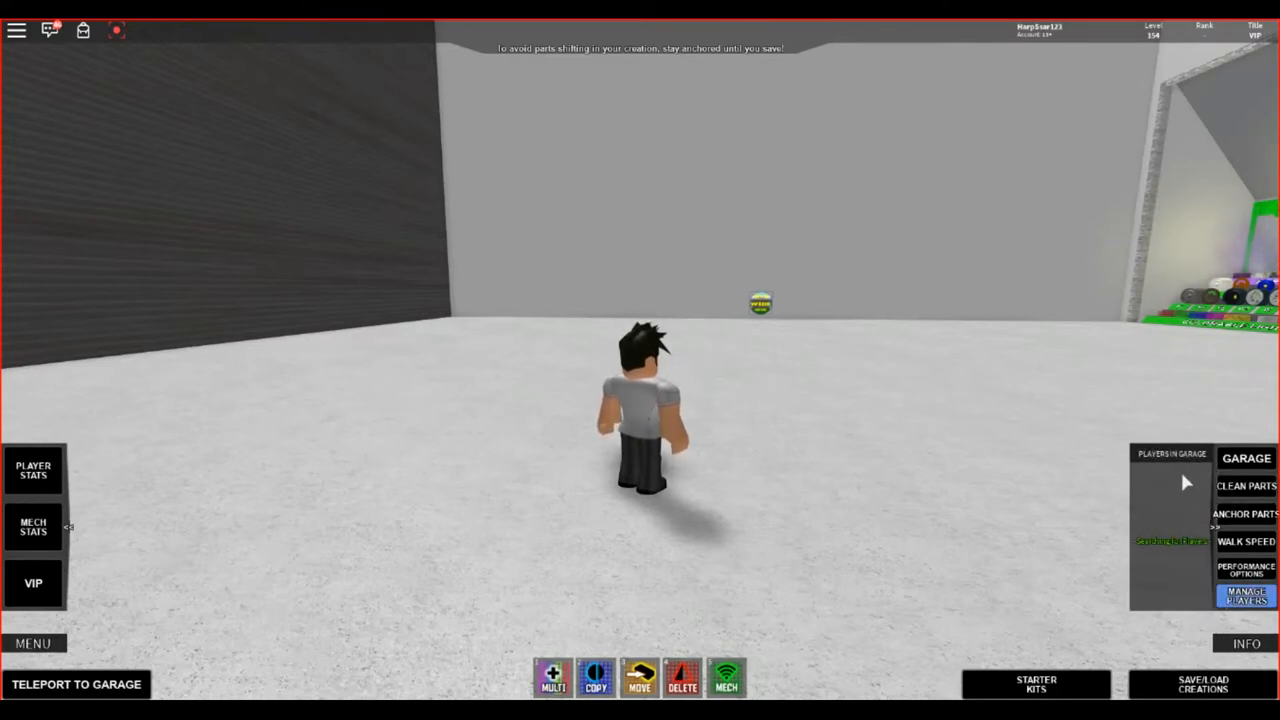
mouse_move(1197, 472)
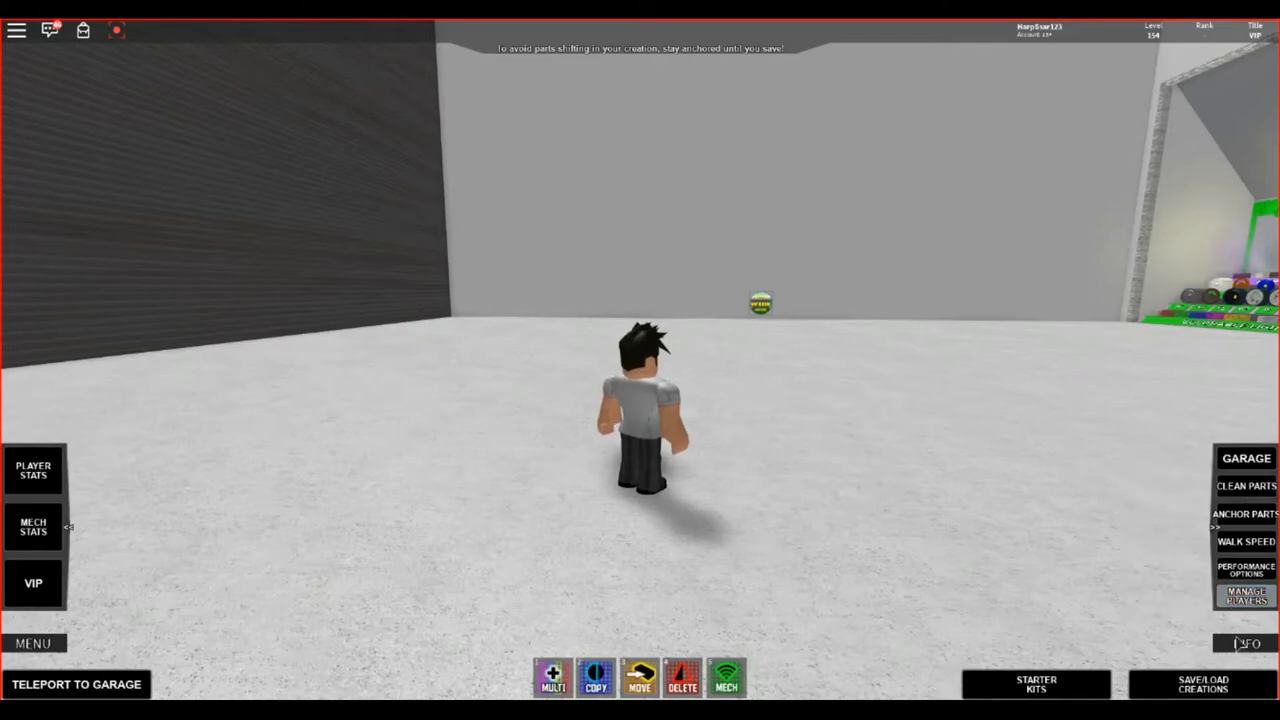
mouse_move(907, 436)
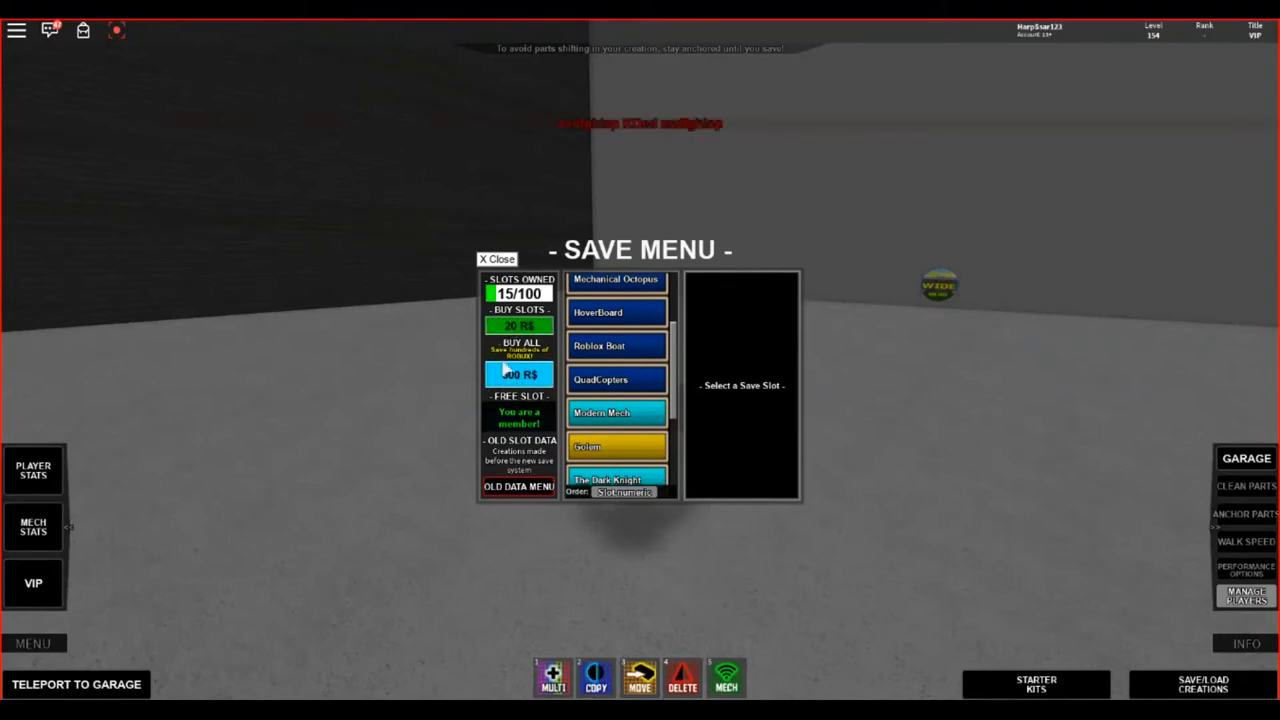
- Reopen the save menu, view the Roblox Boat slot and show its previous saves
click(498, 259)
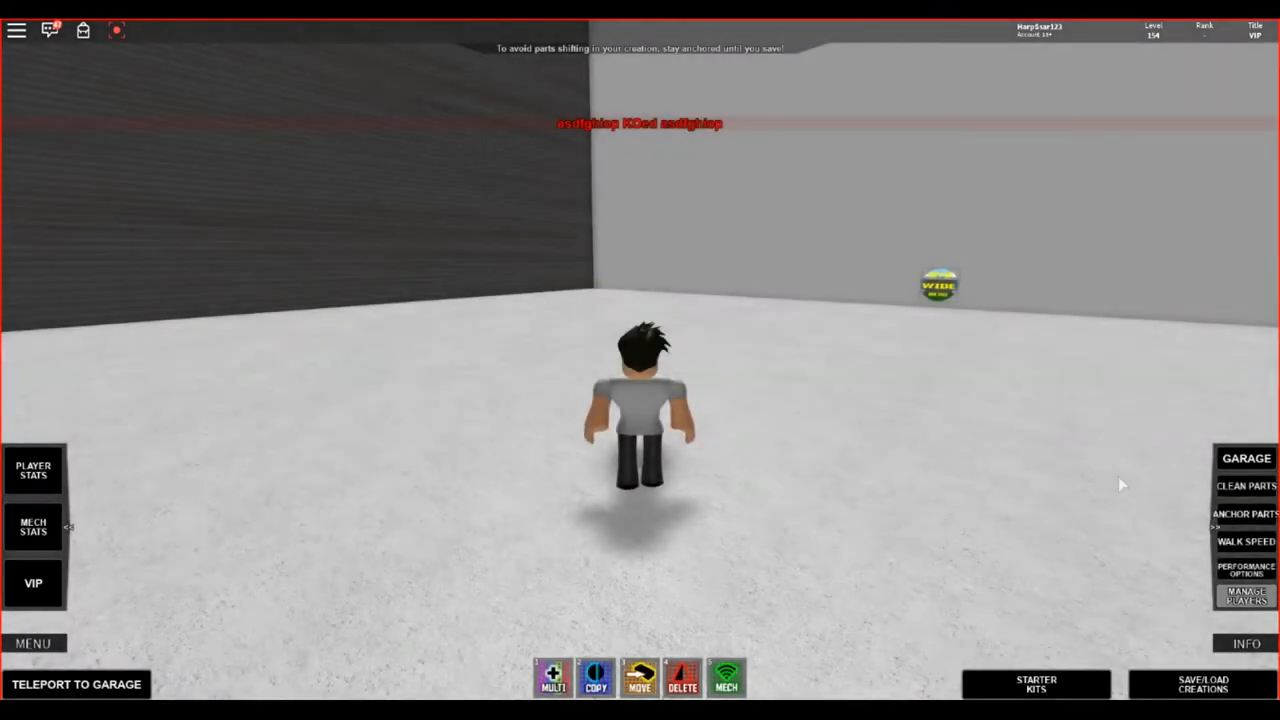
click(1202, 686)
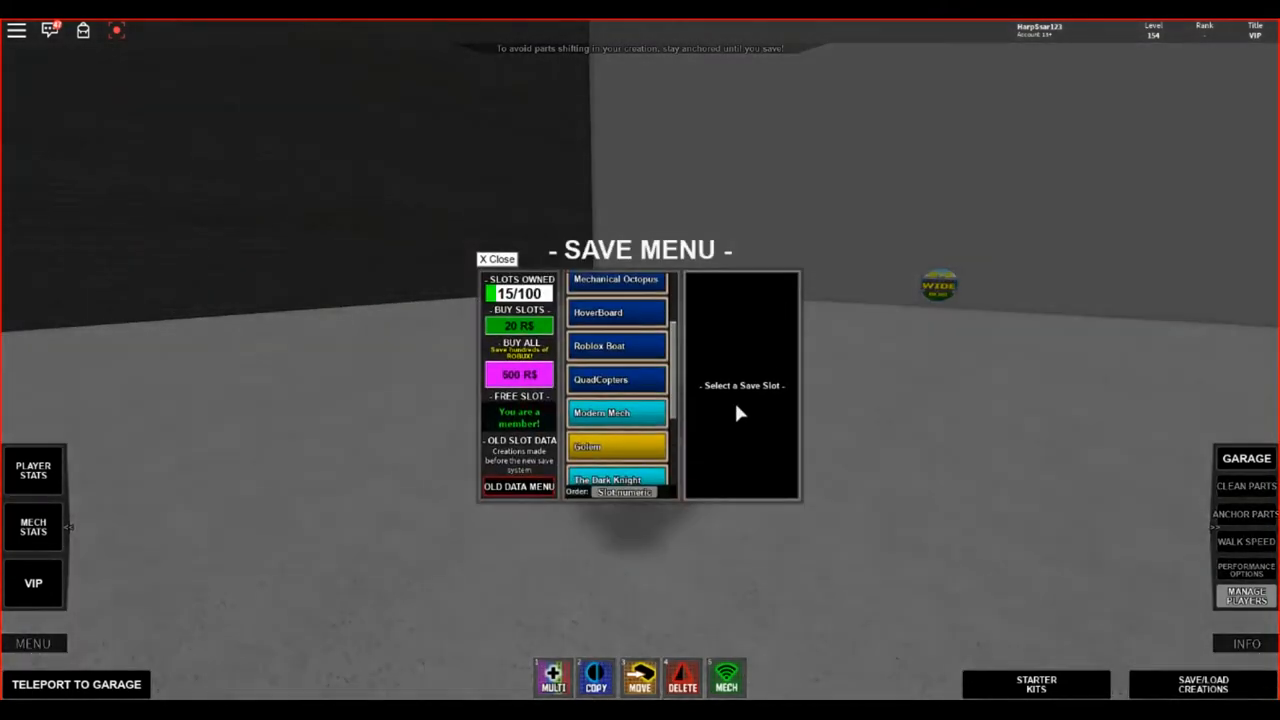
click(616, 345)
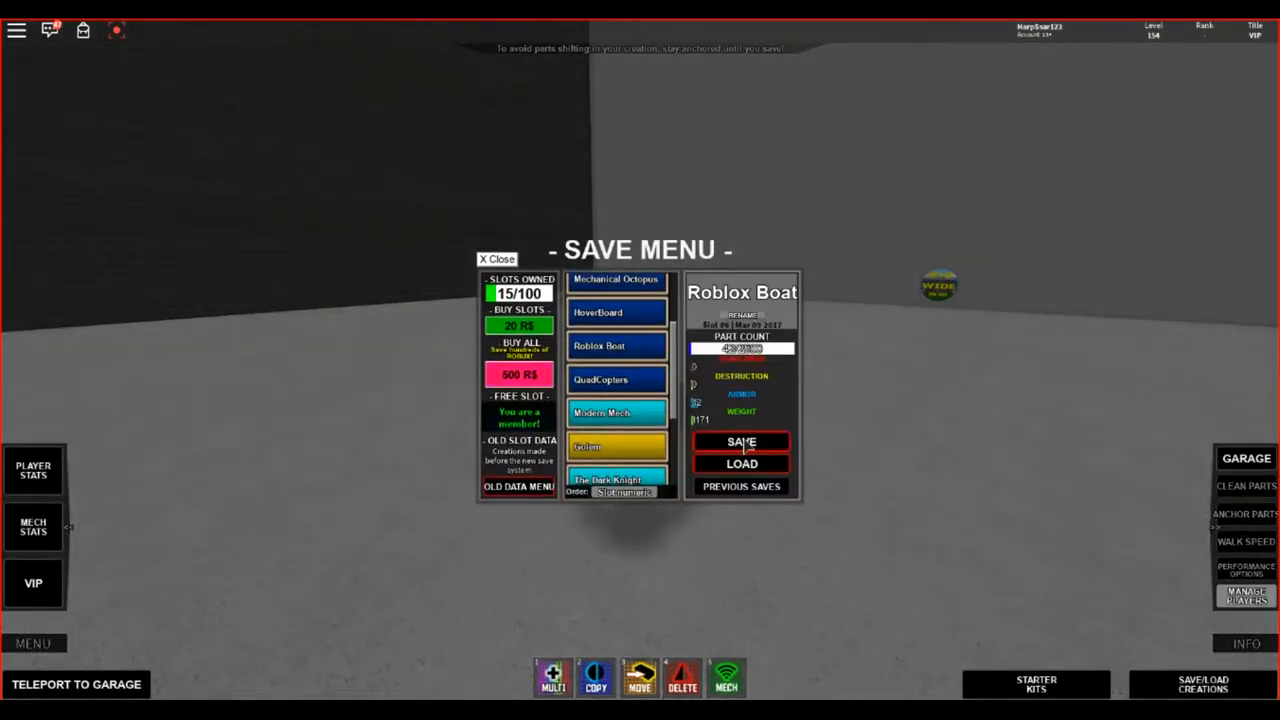
click(739, 486)
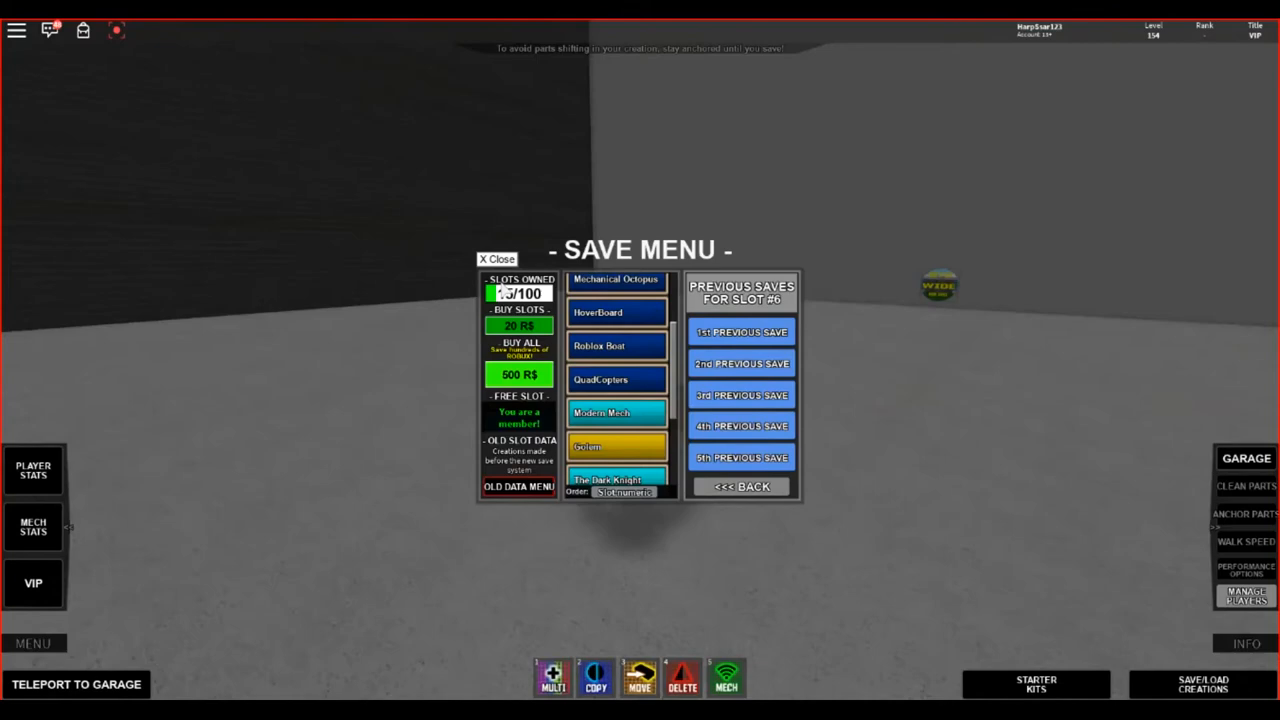
click(497, 259)
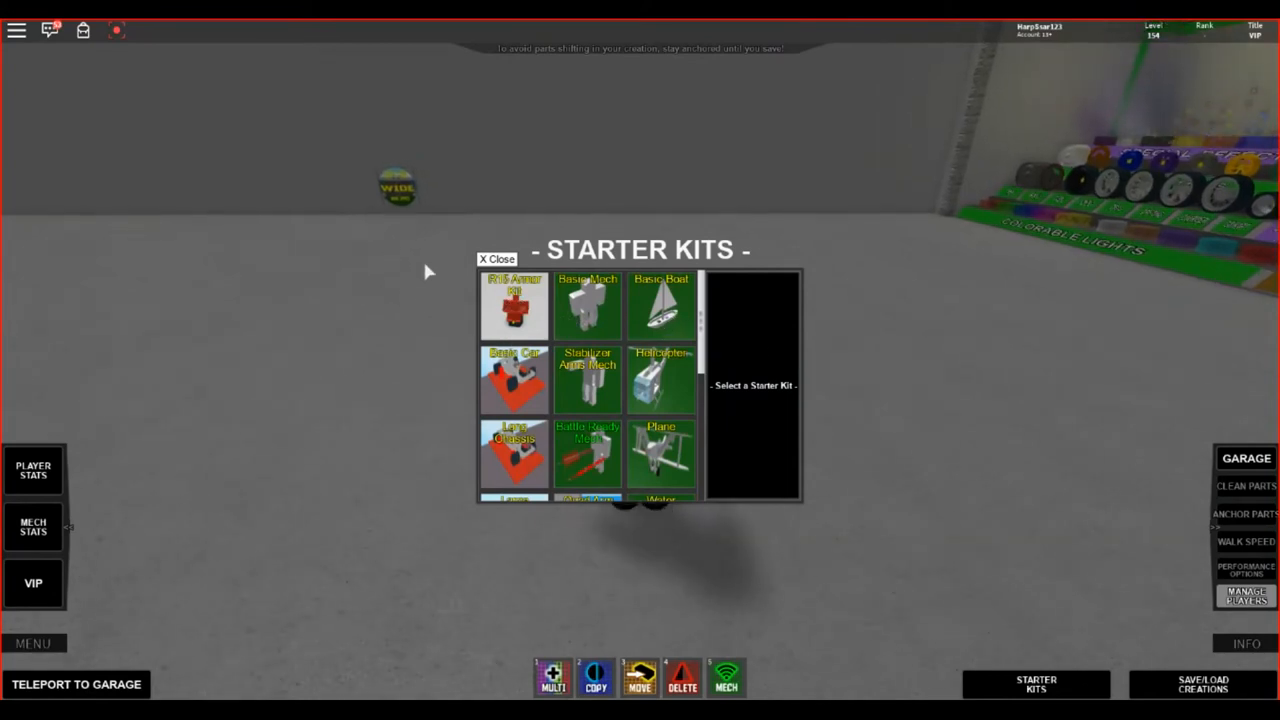
- Load the free R15 Armor Kit into the garage and close the save menu
click(511, 303)
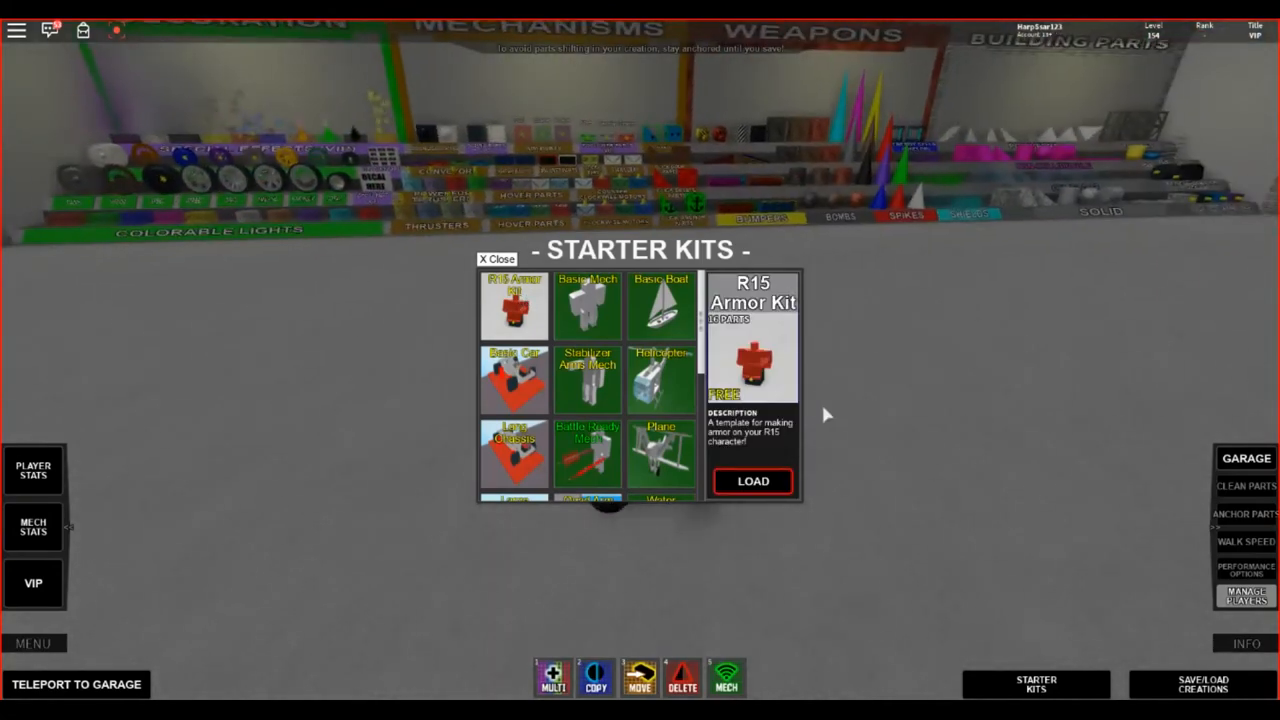
click(499, 259)
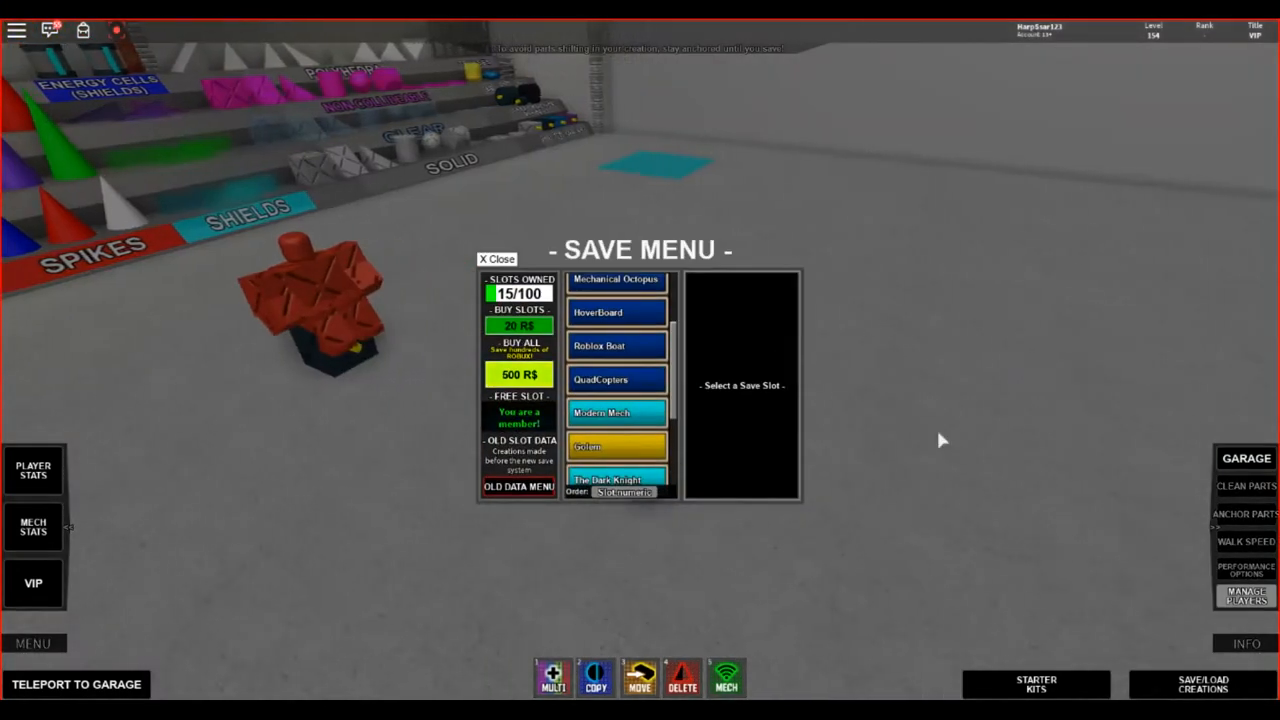
click(497, 258)
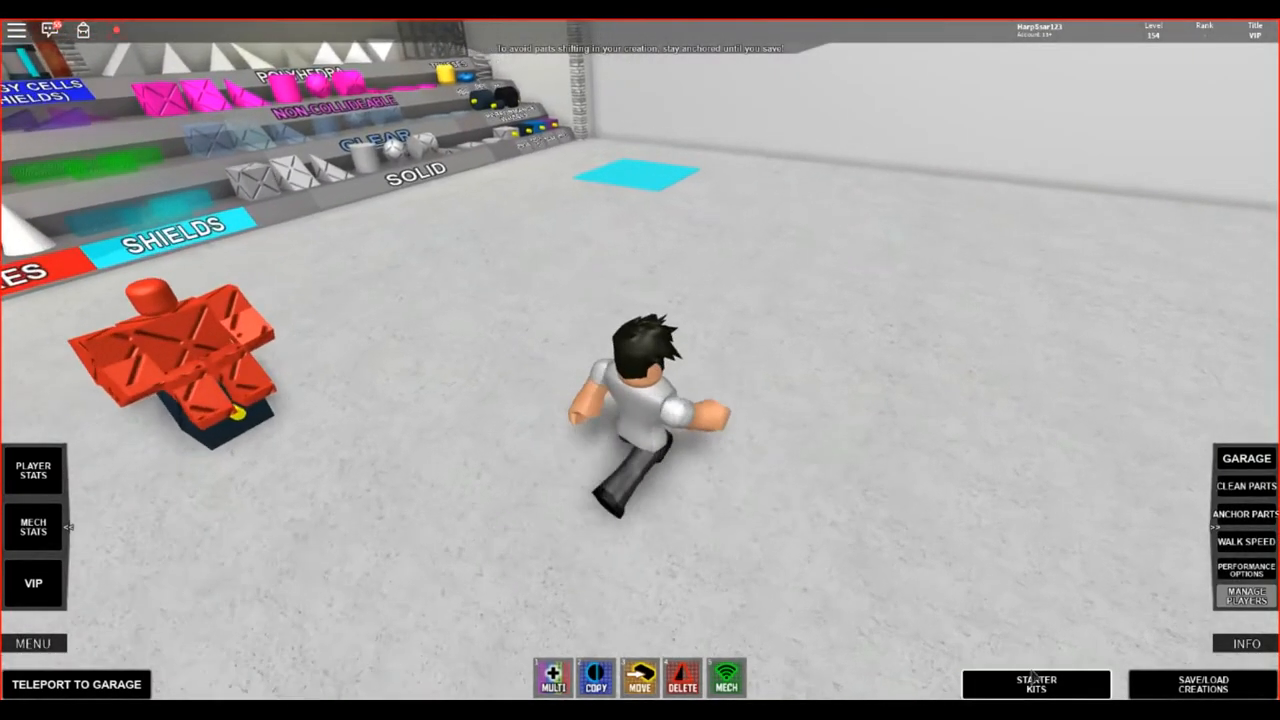
- Browse the starter kits catalogue, viewing Battle Ready Mech and Pro Mech details
click(1037, 686)
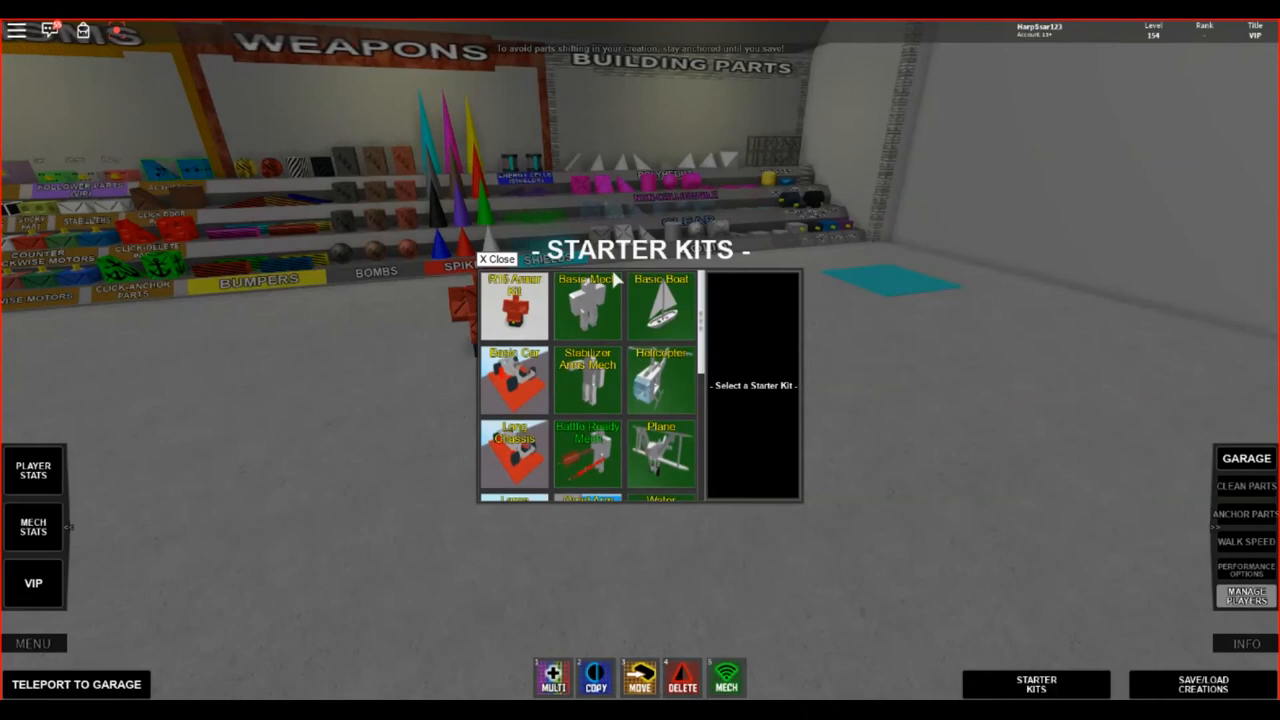
scroll(down, 3)
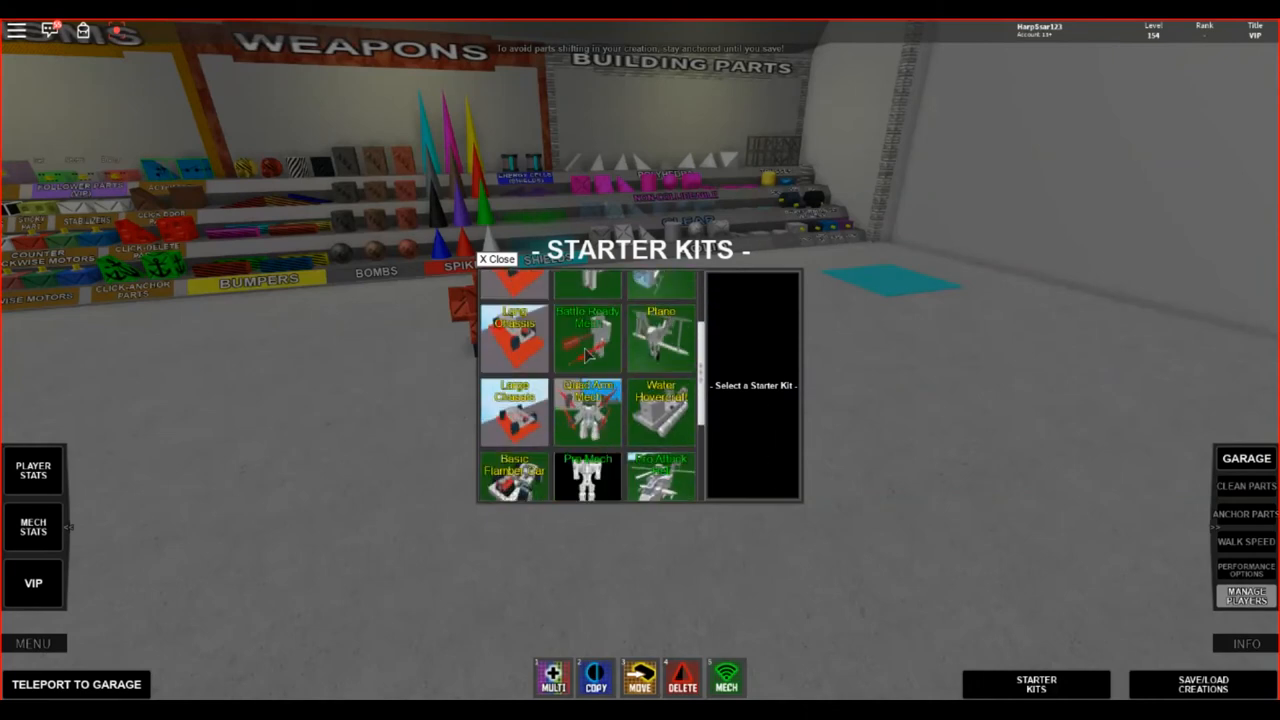
click(587, 335)
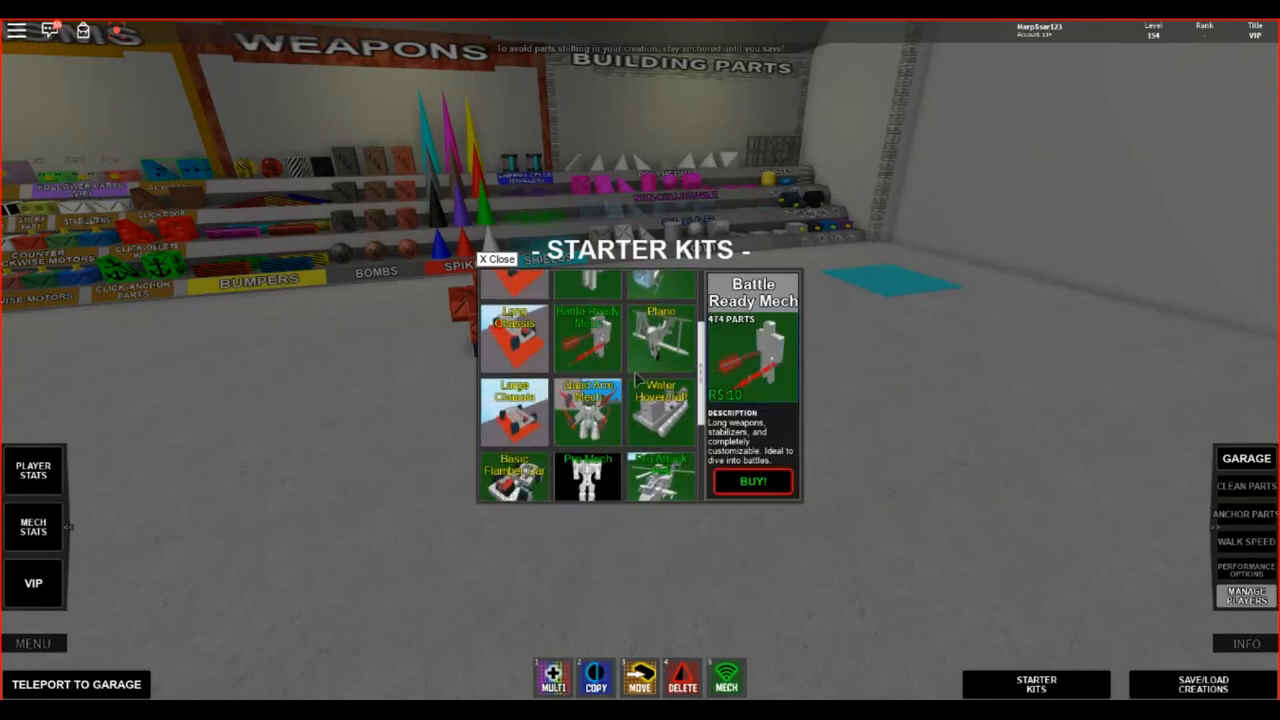
scroll(down, 3)
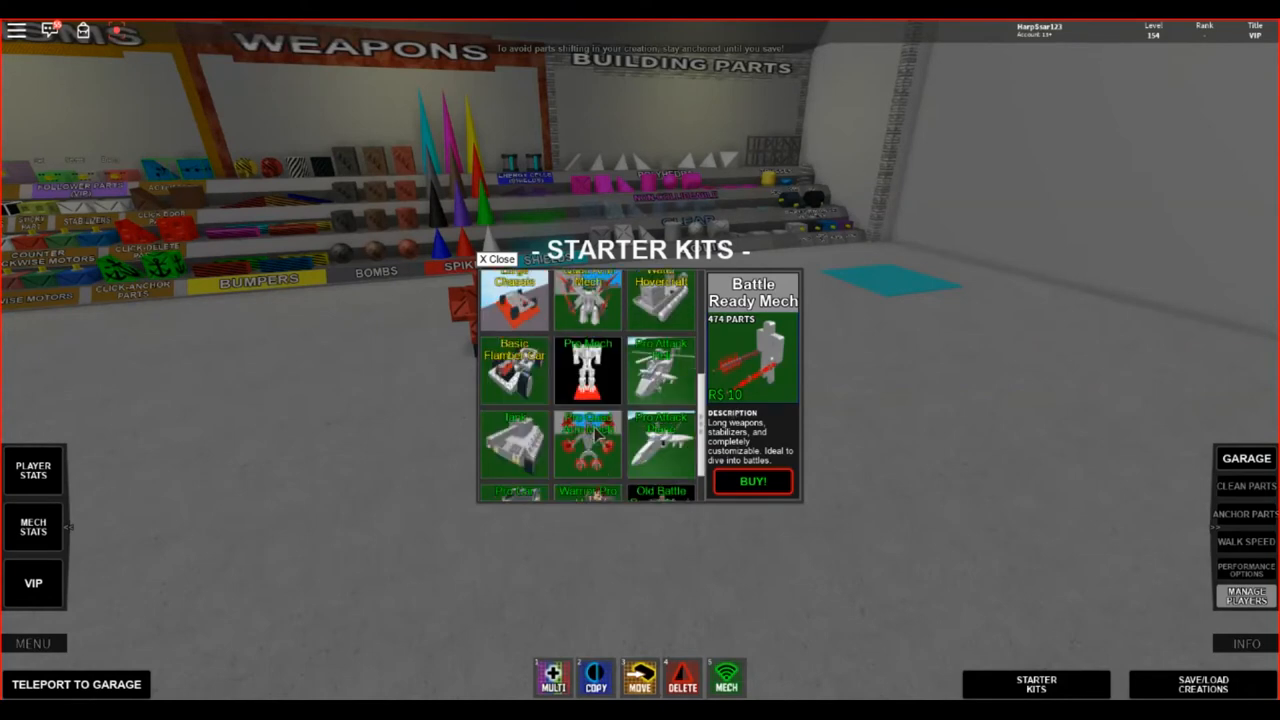
click(587, 371)
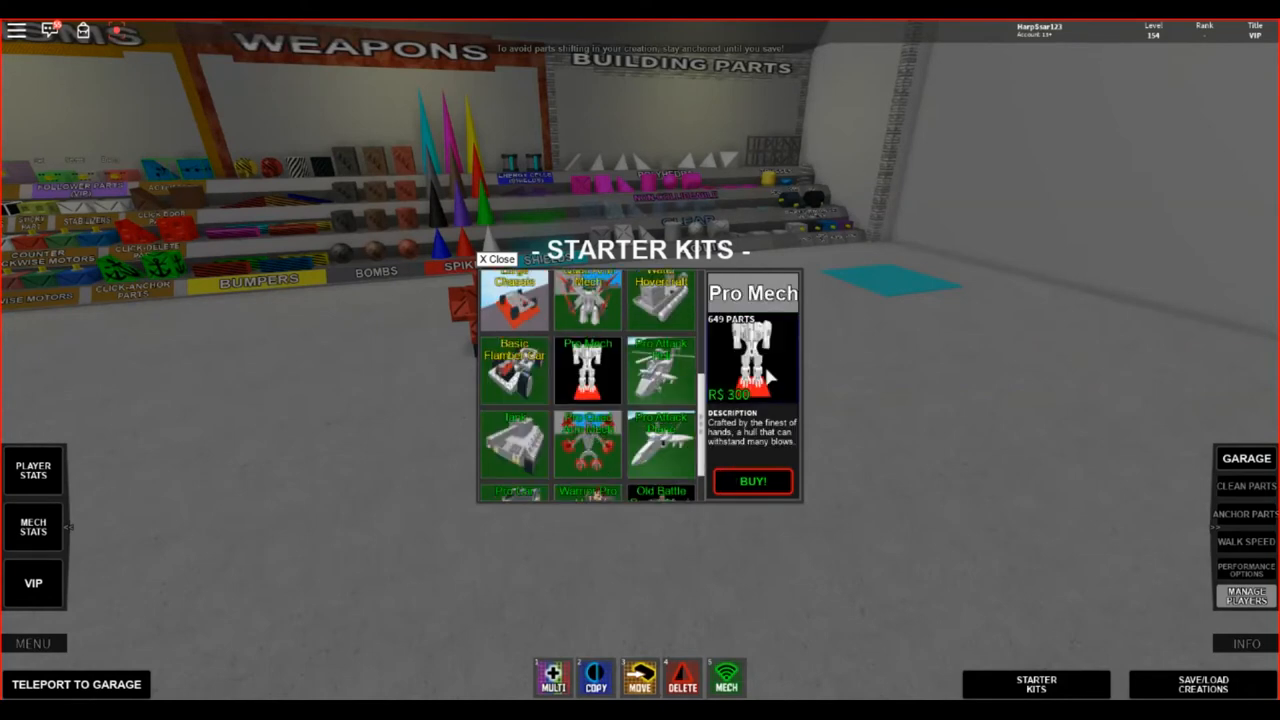
mouse_move(752, 450)
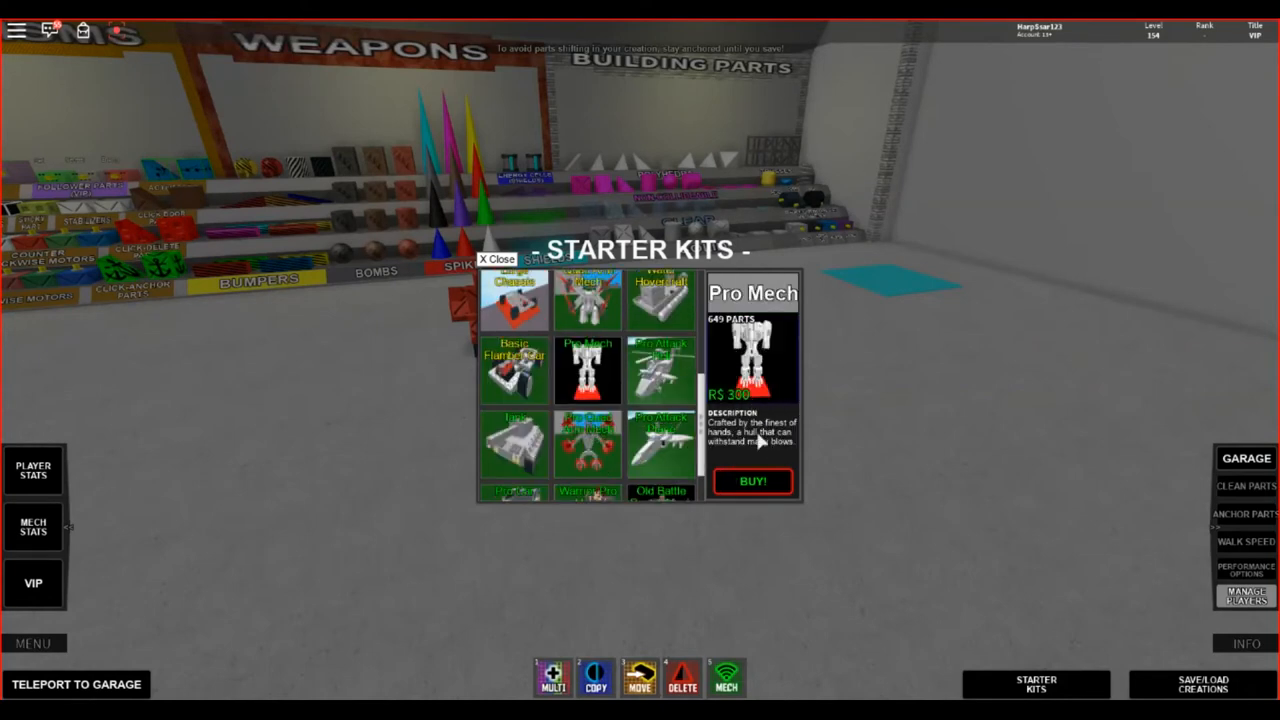
mouse_move(883, 303)
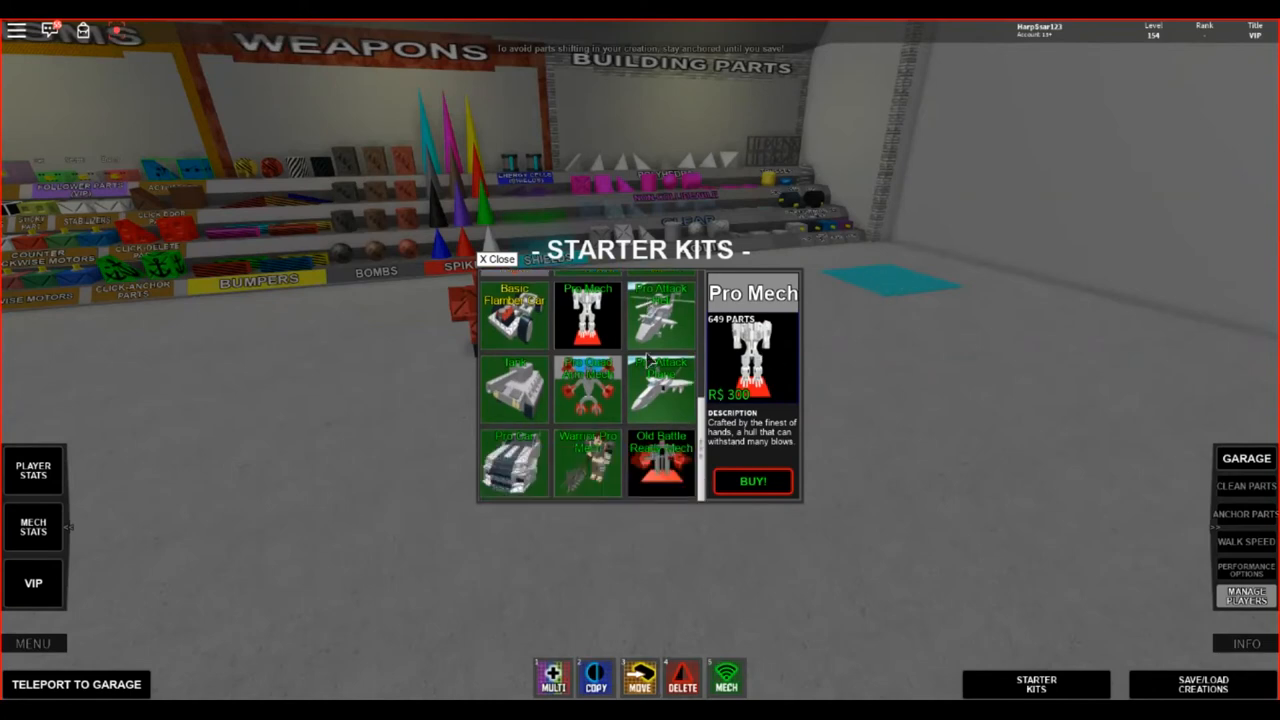
mouse_move(662, 400)
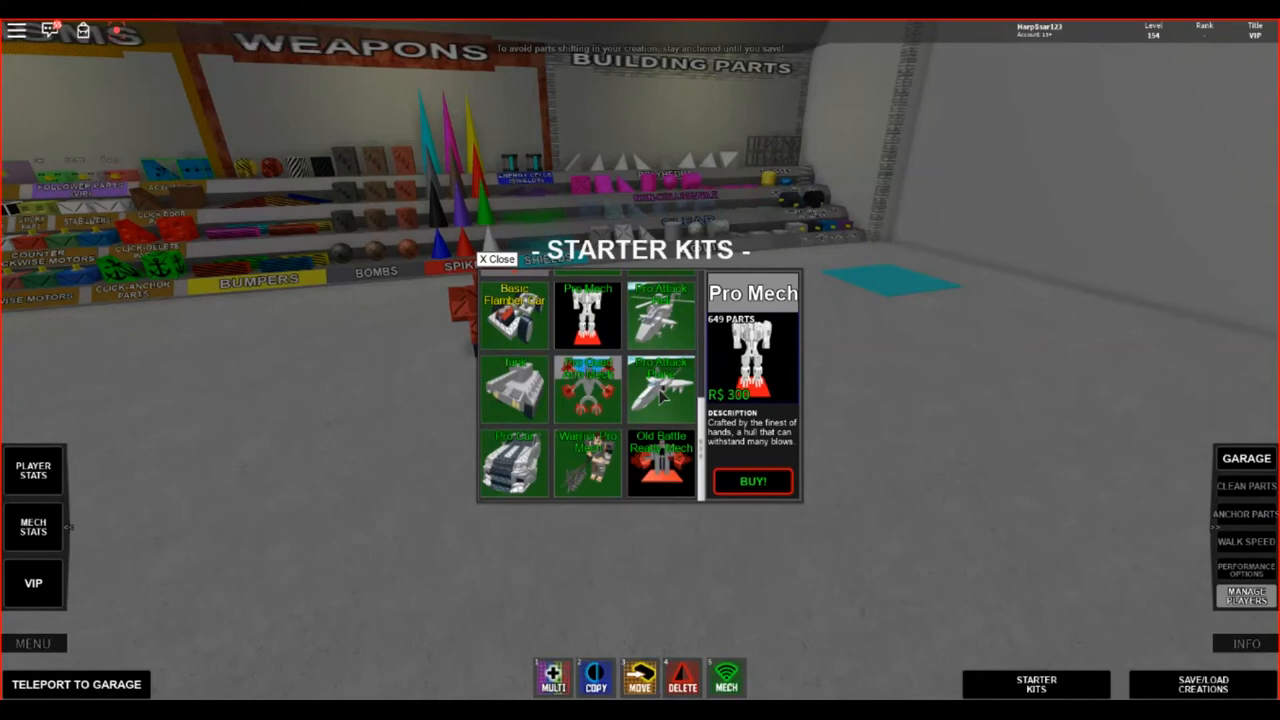
- View the Pro Quad Arm Mech and owned Old Battle Ready Mech kit details
click(510, 387)
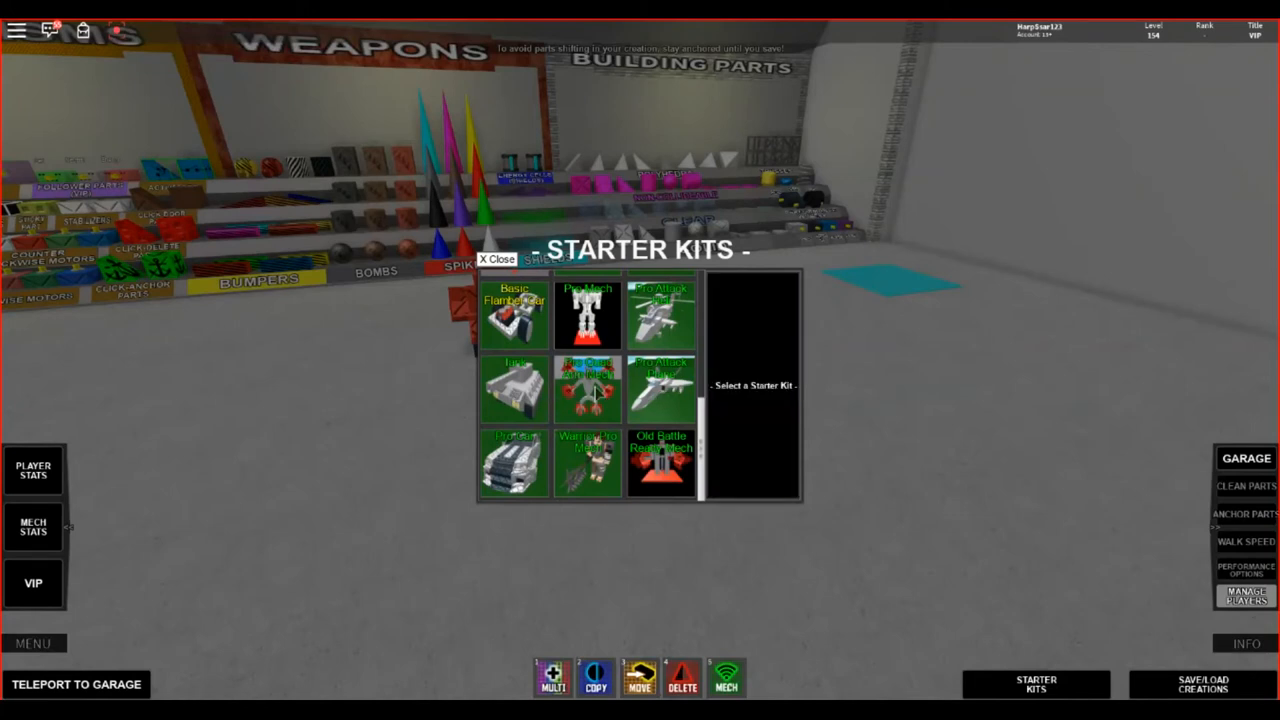
click(587, 390)
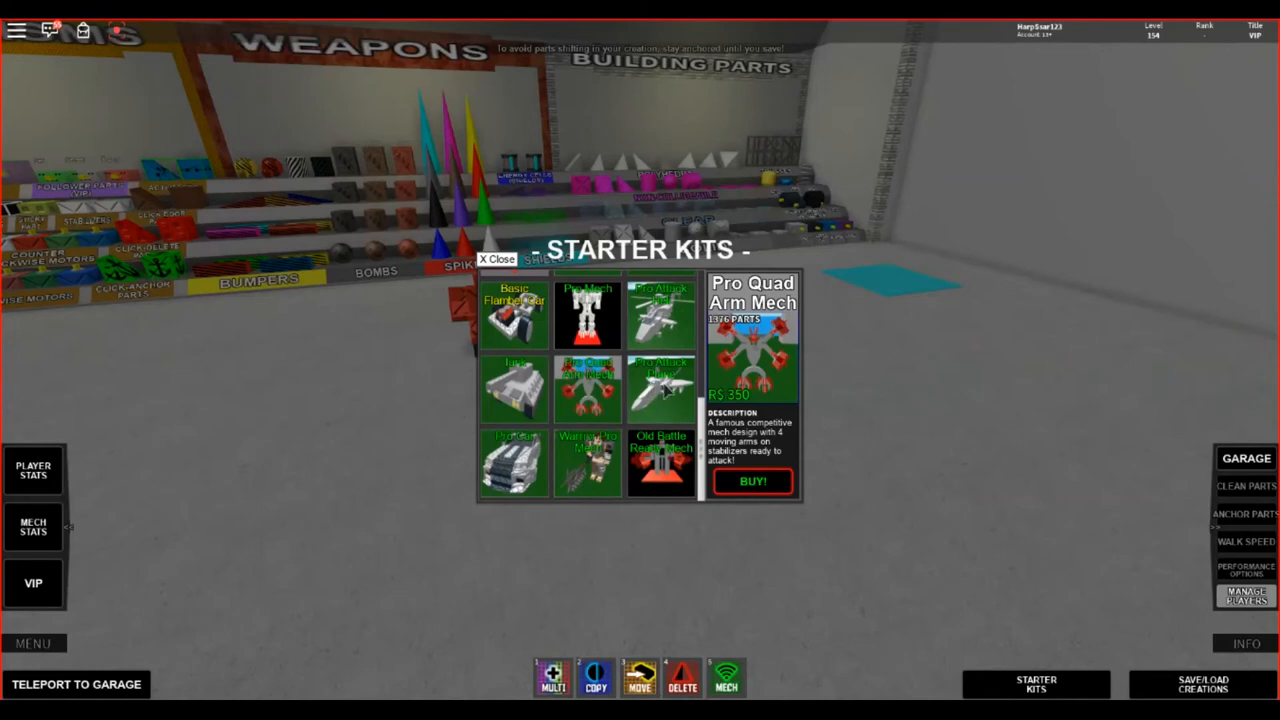
mouse_move(741, 345)
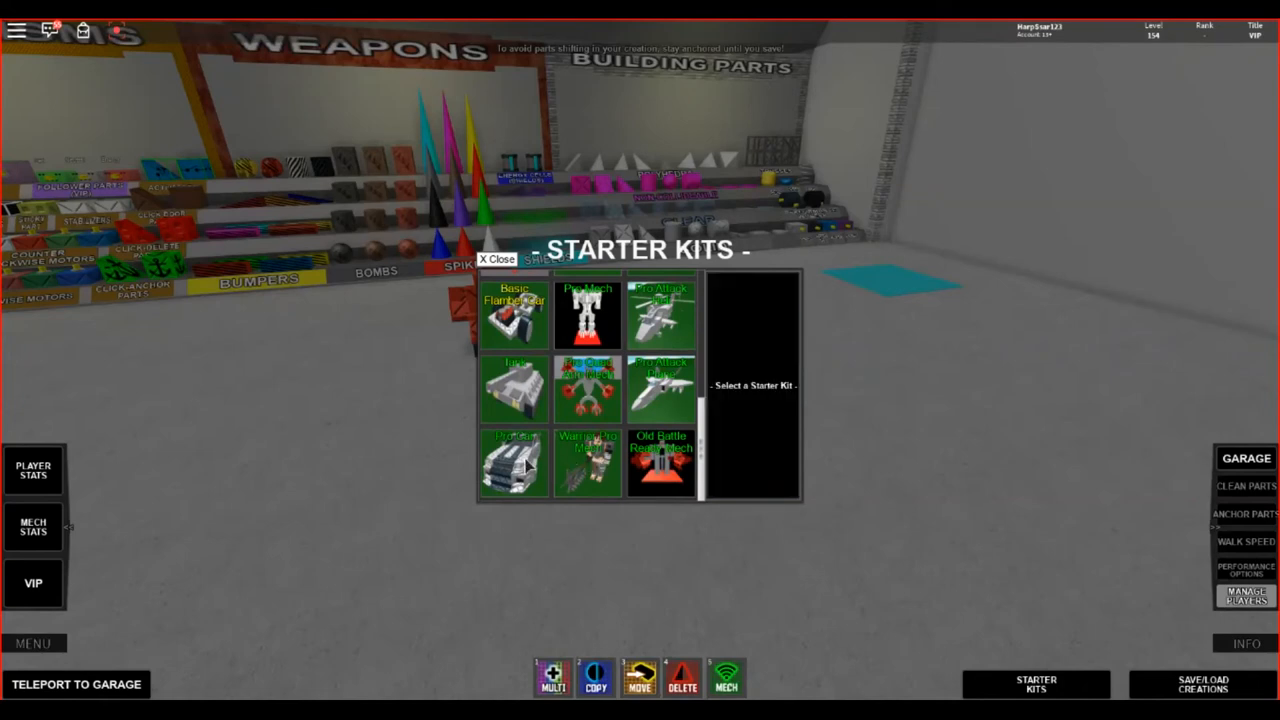
click(660, 465)
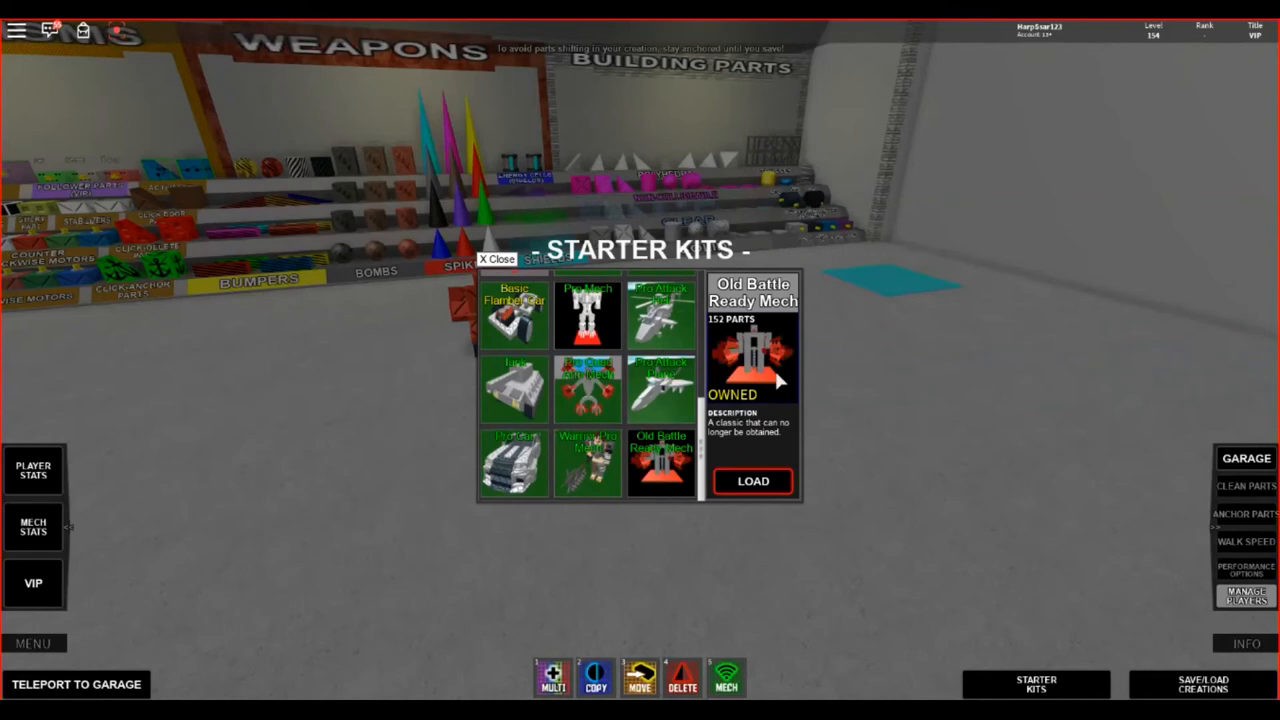
mouse_move(776, 388)
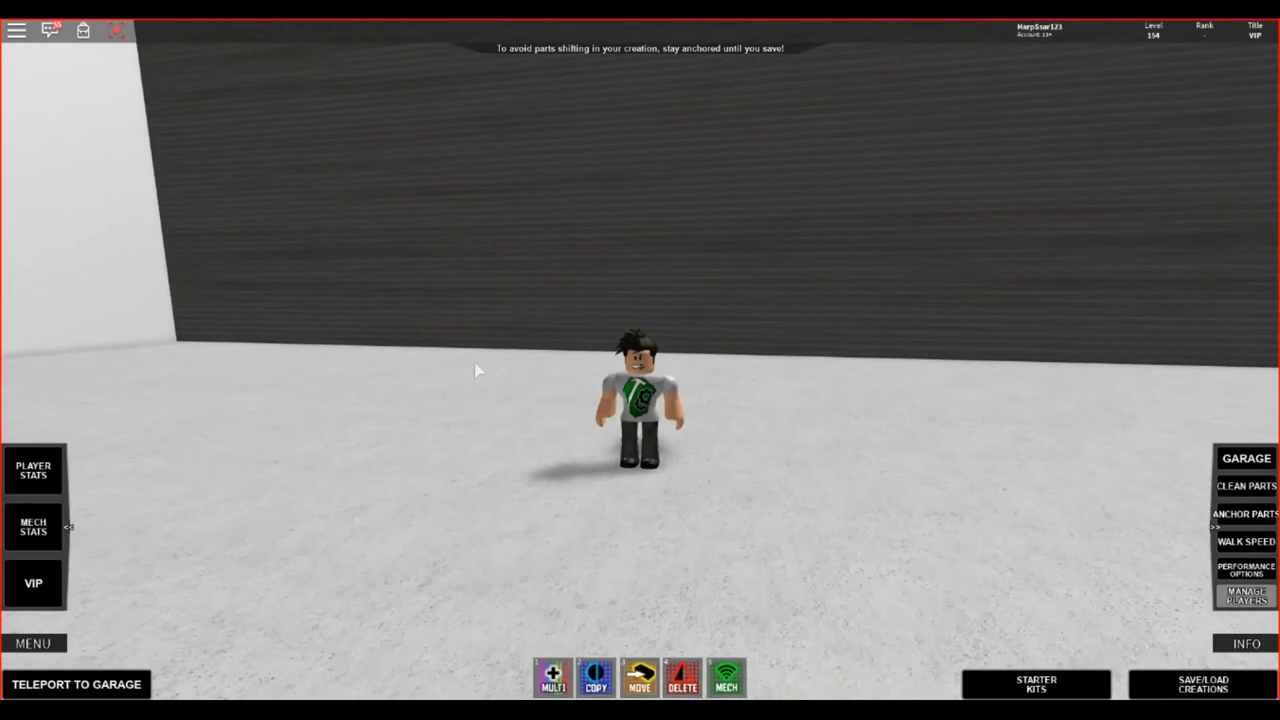
mouse_move(514, 390)
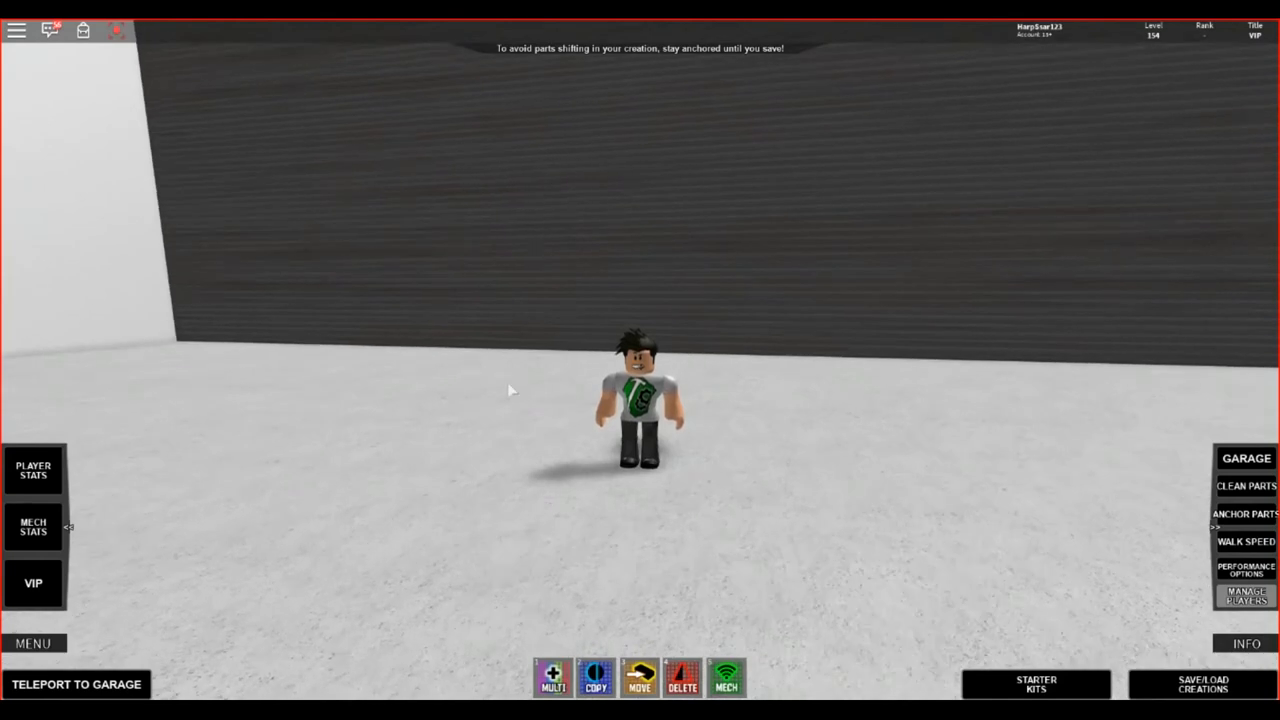